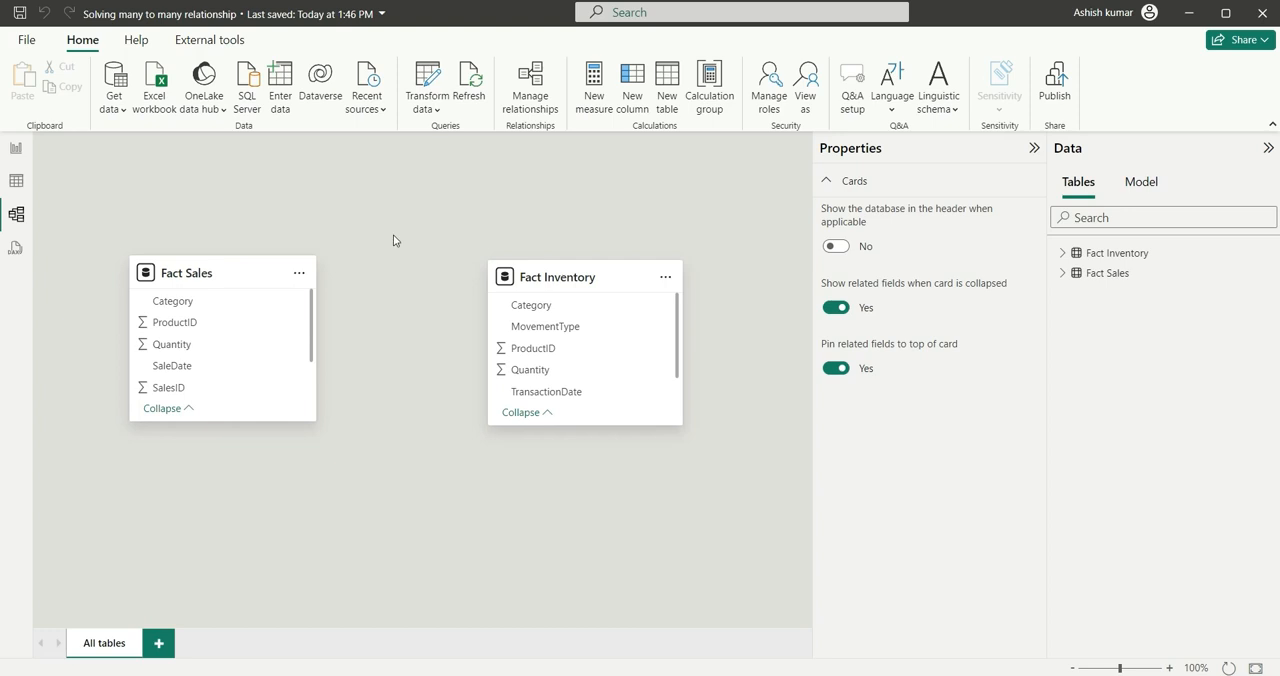
pyautogui.moveTo(414, 320)
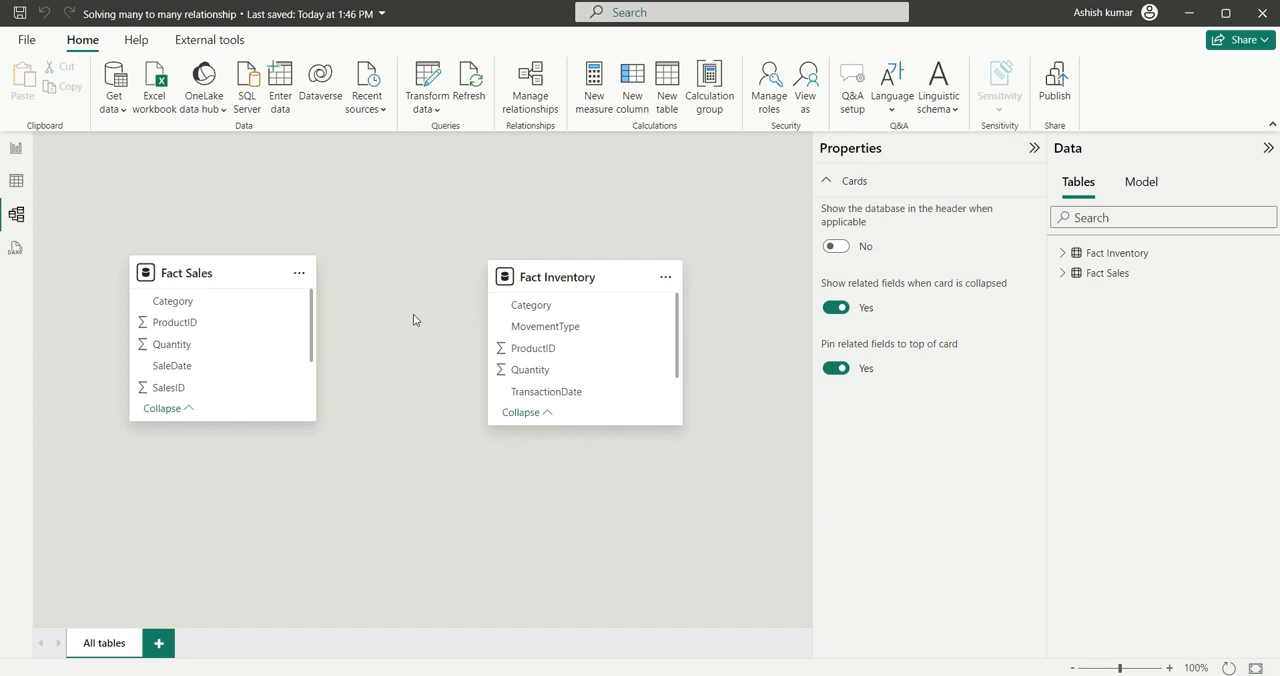
pyautogui.moveTo(410, 396)
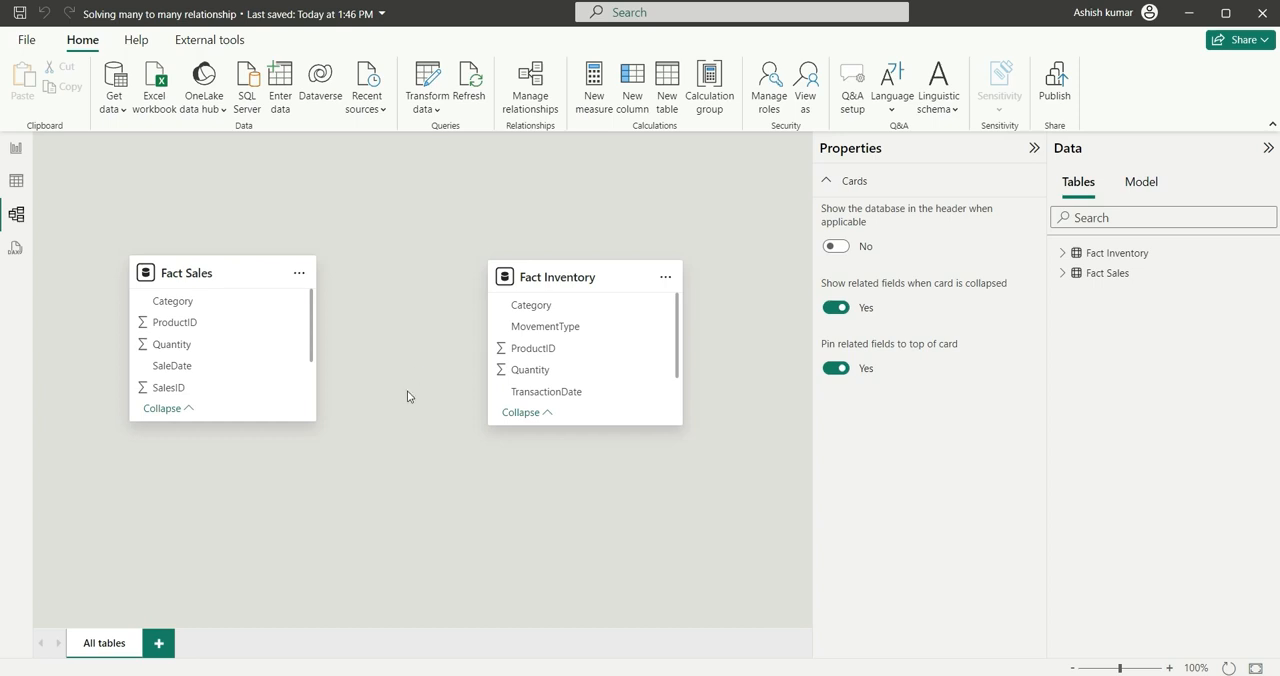
pyautogui.moveTo(184, 310)
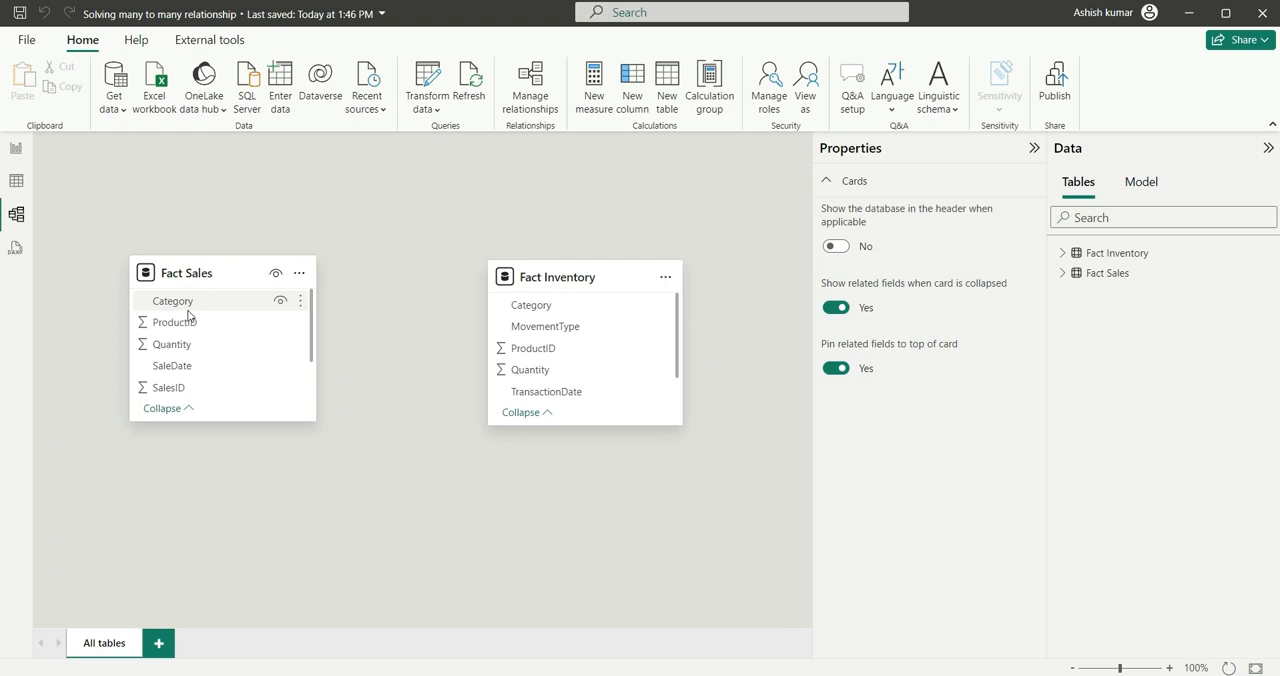
pyautogui.moveTo(220, 308)
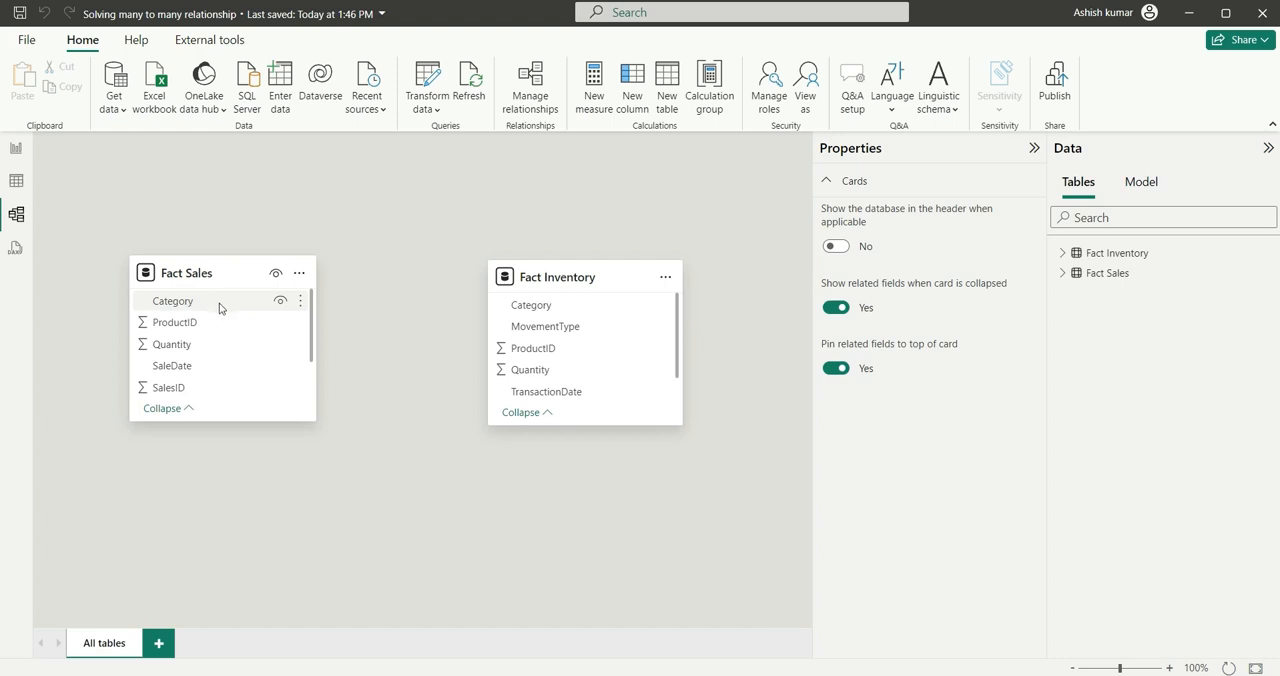
pyautogui.moveTo(568, 260)
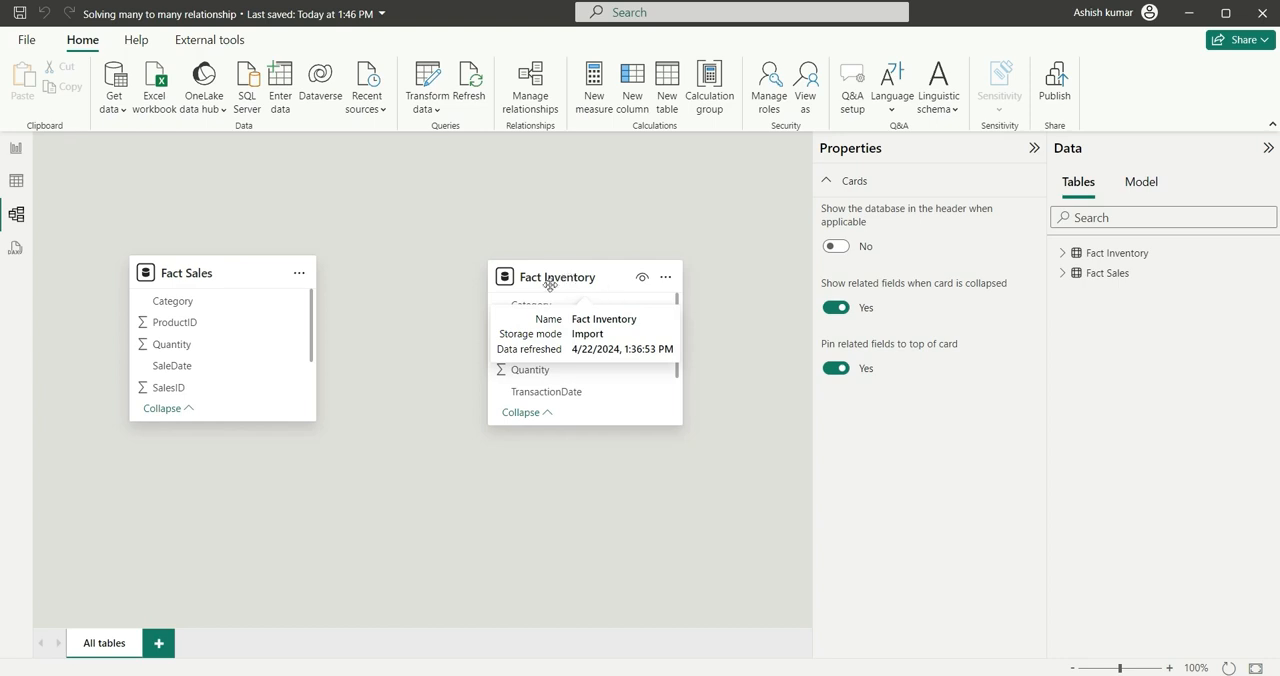
pyautogui.moveTo(566, 240)
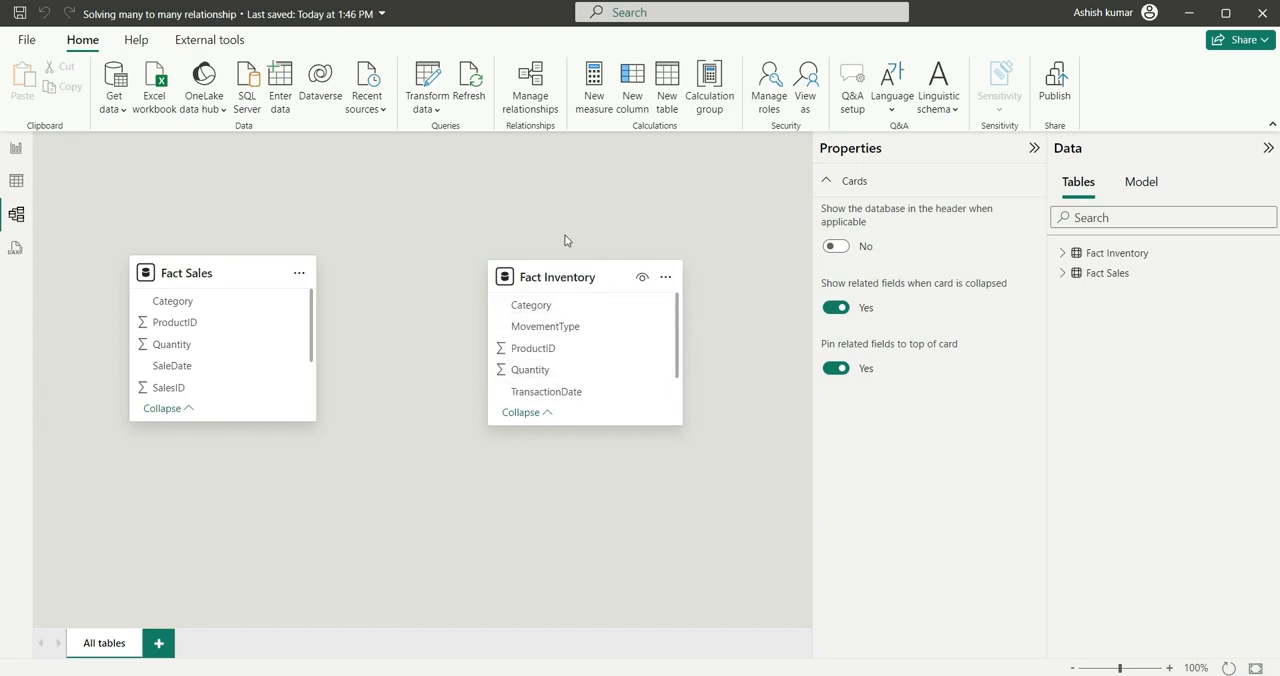
pyautogui.moveTo(452, 268)
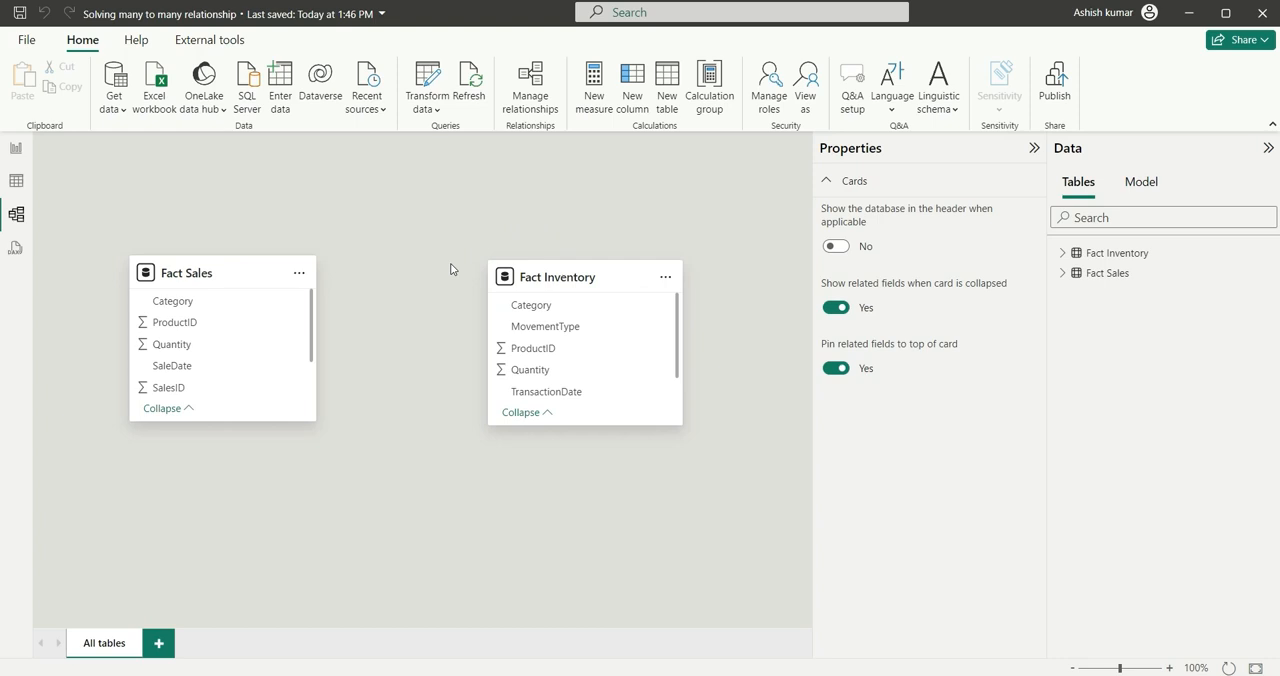
pyautogui.moveTo(472, 334)
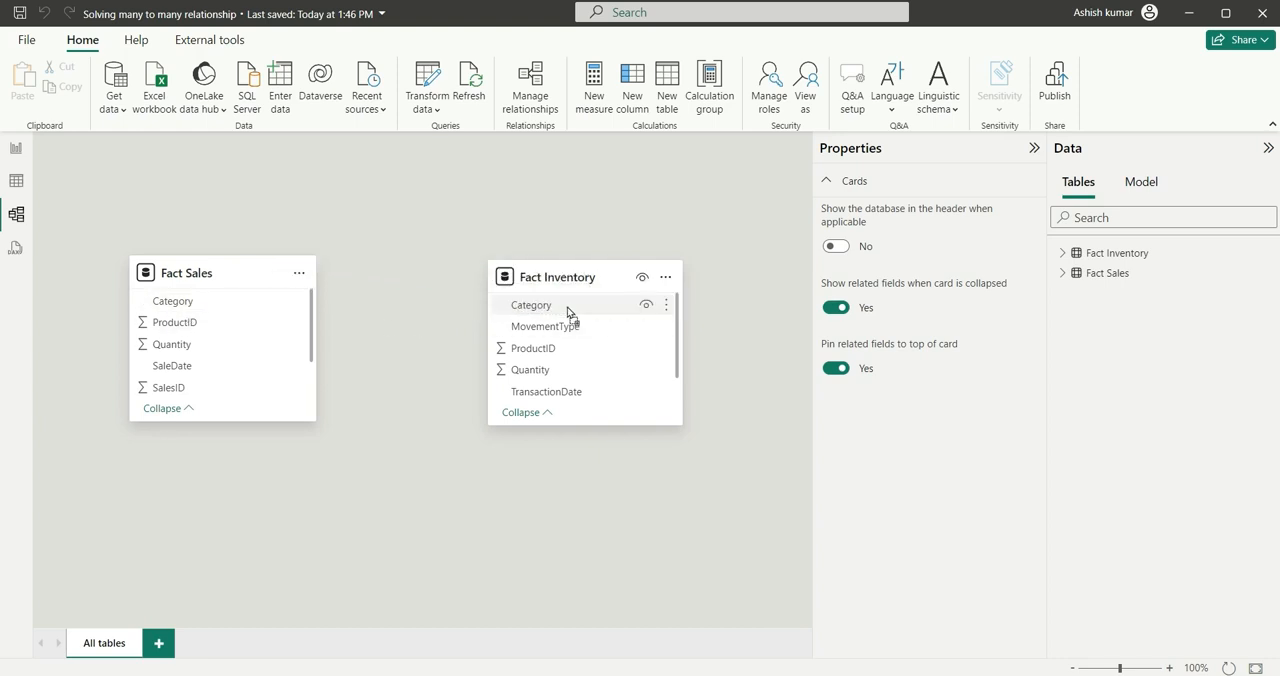
# Step: Switch from Model view to the report page
pyautogui.click(172, 300)
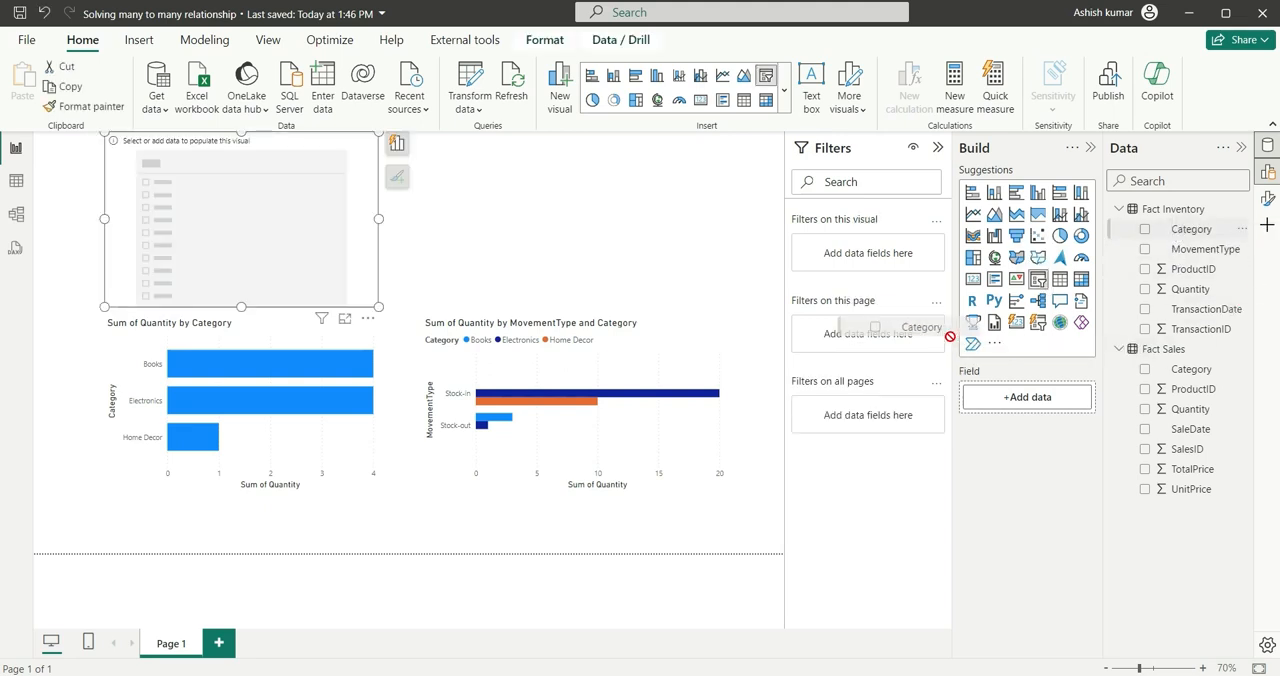
# Step: Add Fact Inventory[Category] to the new visual as a slicer and dismiss the visual suggestions
pyautogui.click(1146, 228)
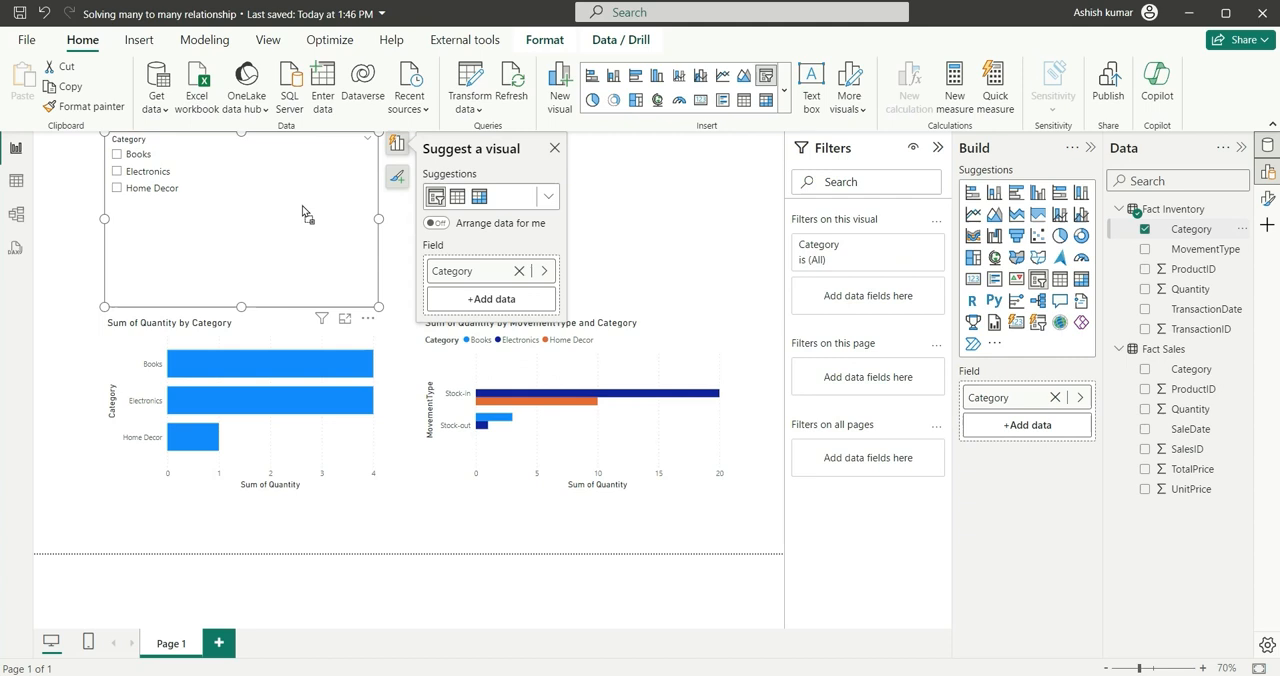
pyautogui.click(556, 148)
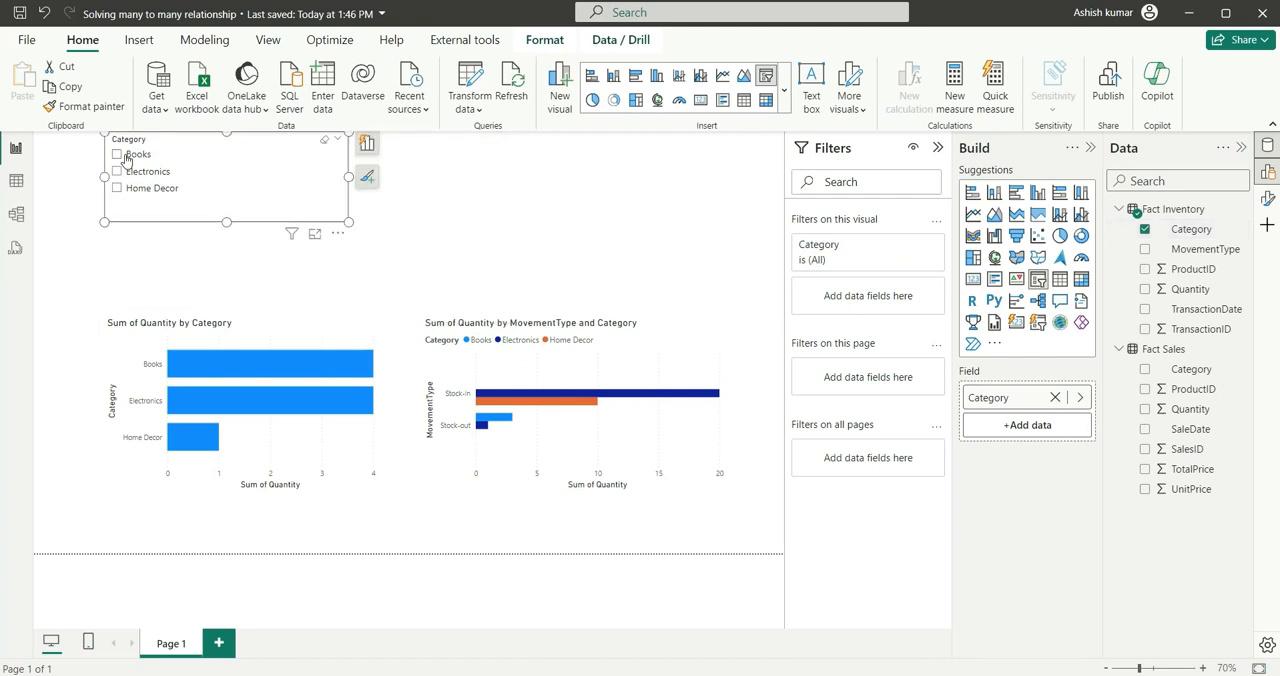
pyautogui.click(116, 154)
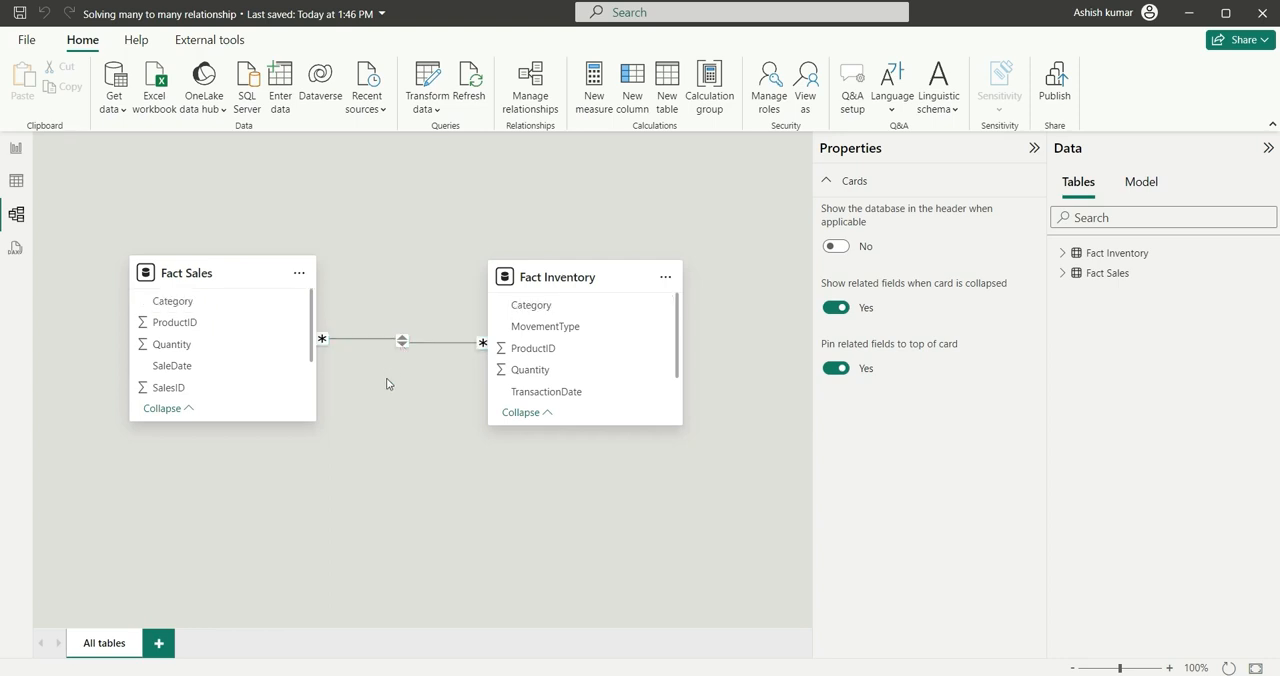
pyautogui.moveTo(88, 488)
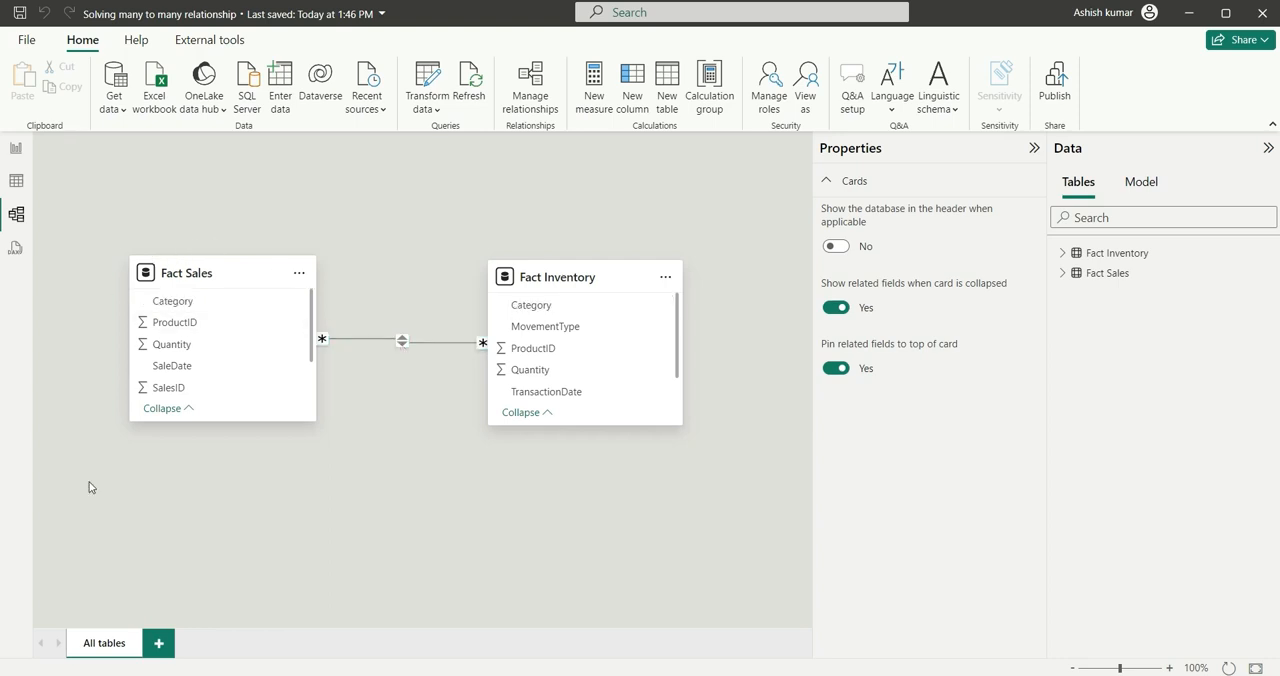
pyautogui.moveTo(578, 252)
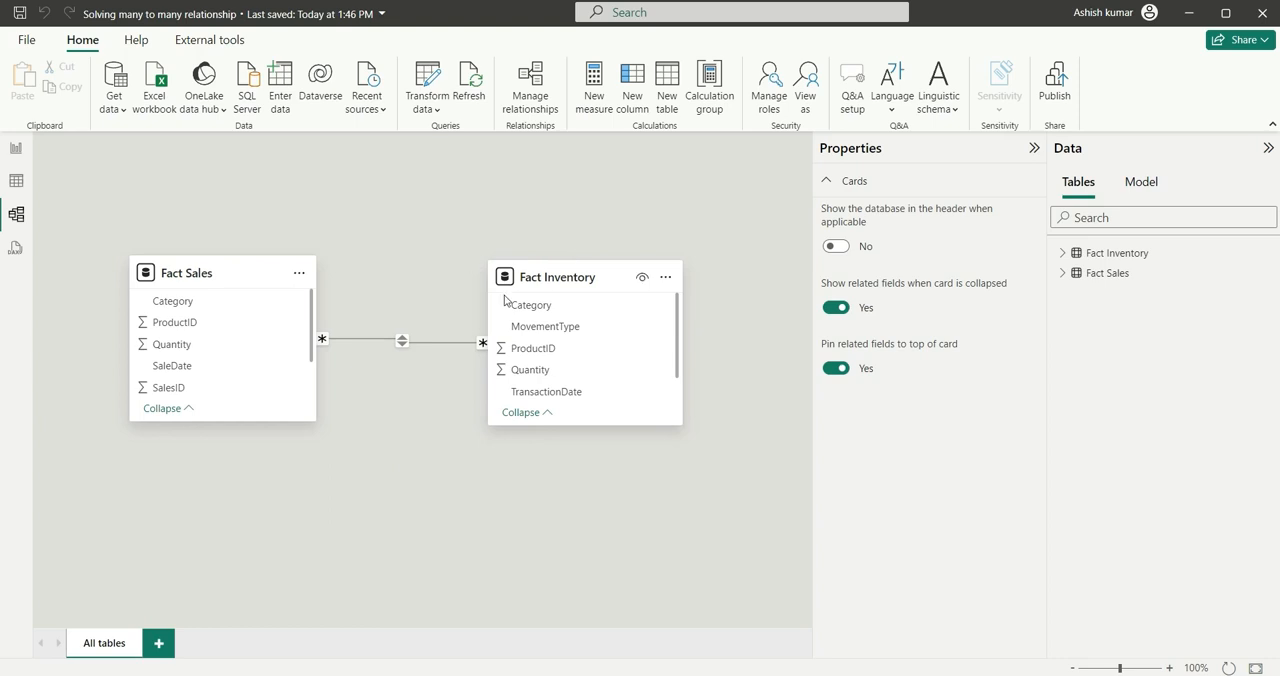
pyautogui.moveTo(412, 184)
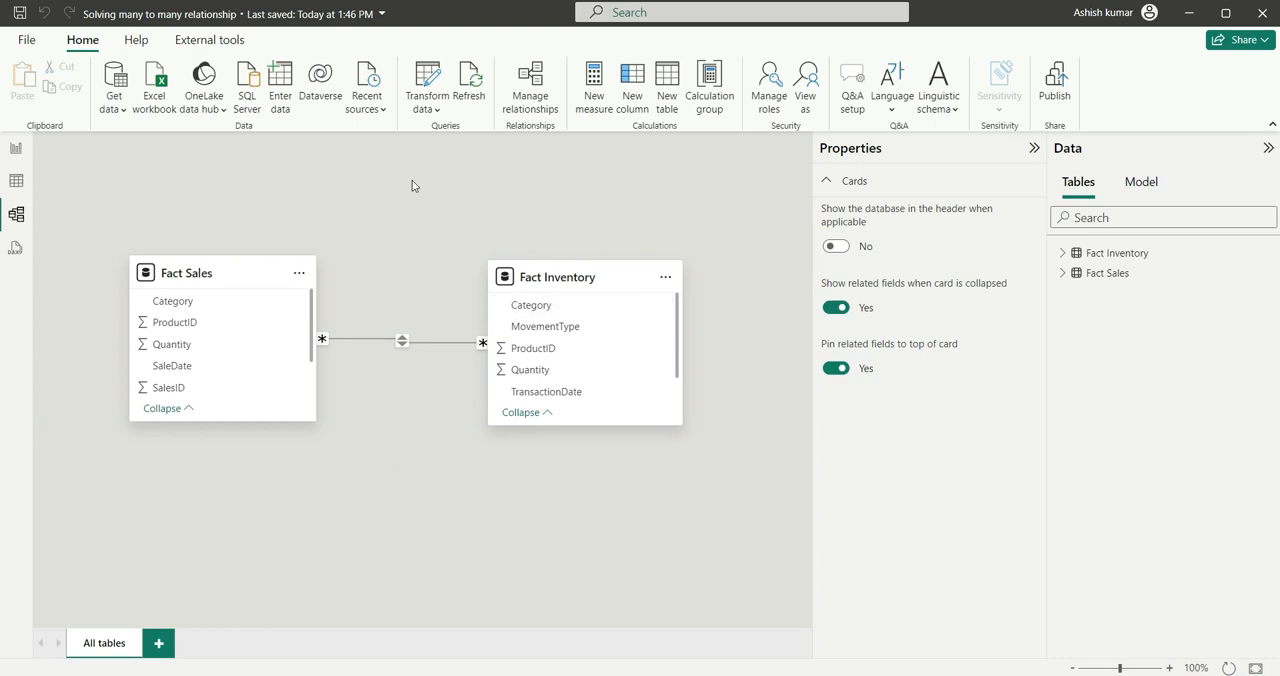
pyautogui.moveTo(58, 420)
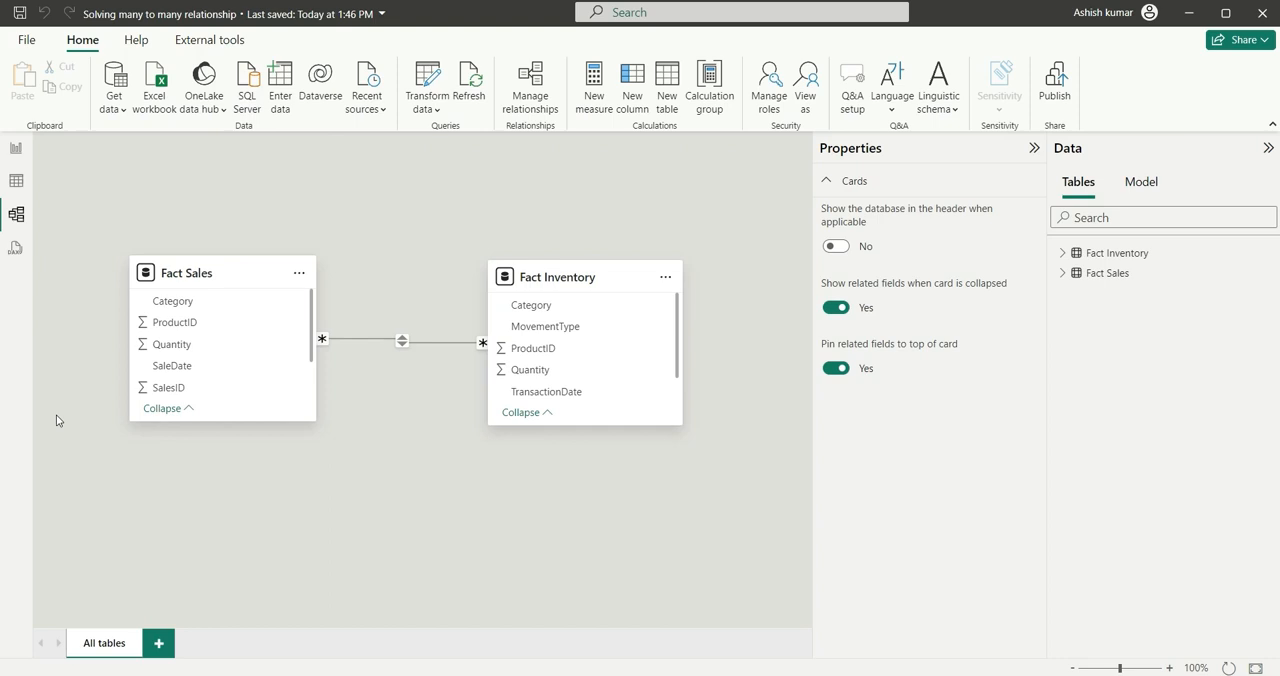
pyautogui.moveTo(382, 270)
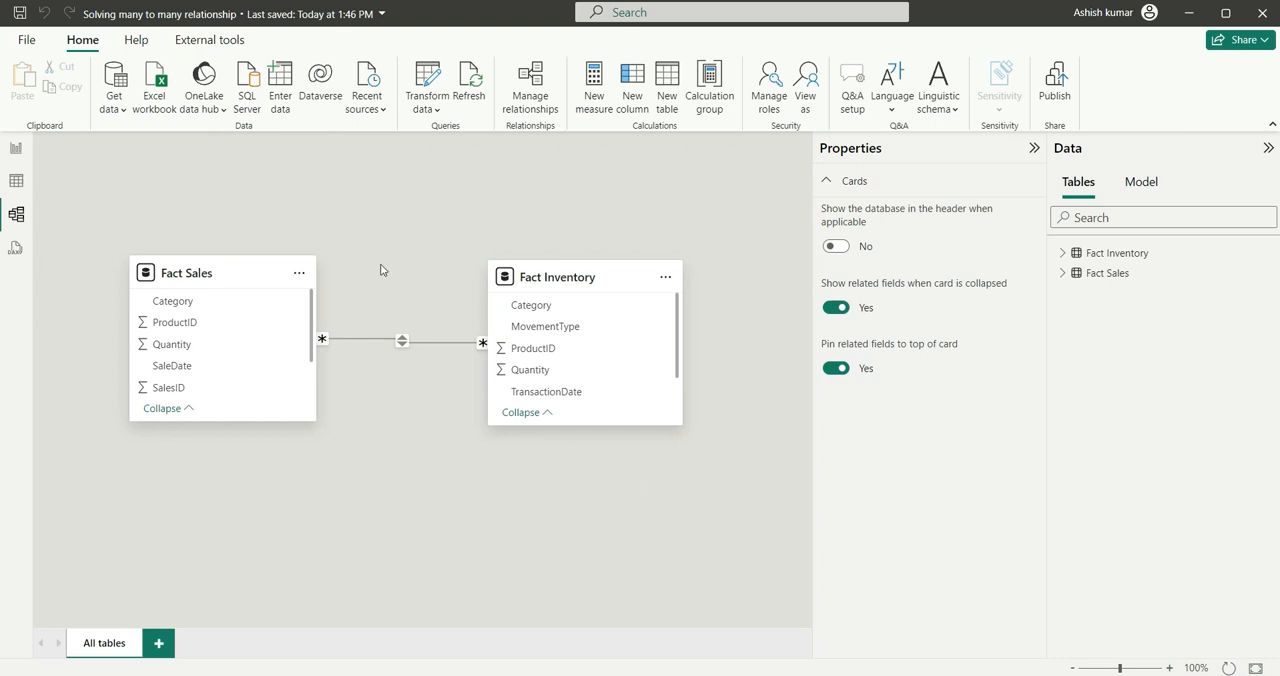
pyautogui.moveTo(384, 292)
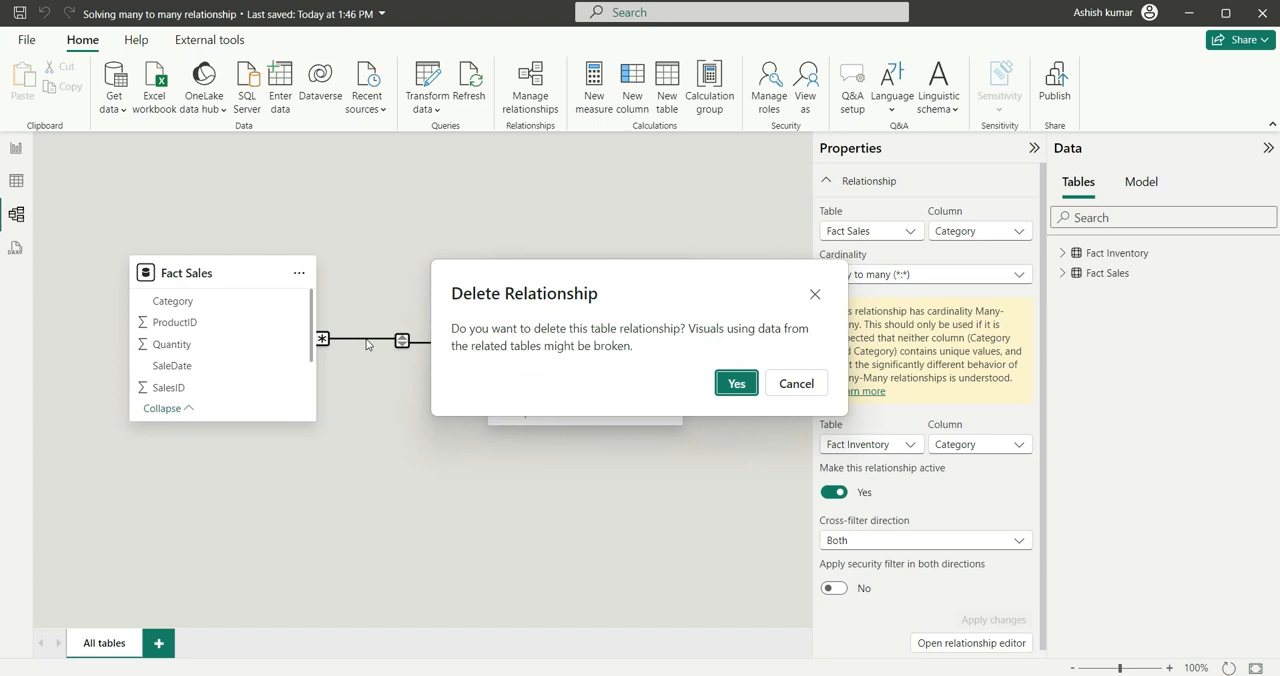
# Step: Confirm deleting the many-to-many relationship and begin a Category table with DISTINCT('Fact Inventory'[Category])
pyautogui.click(736, 382)
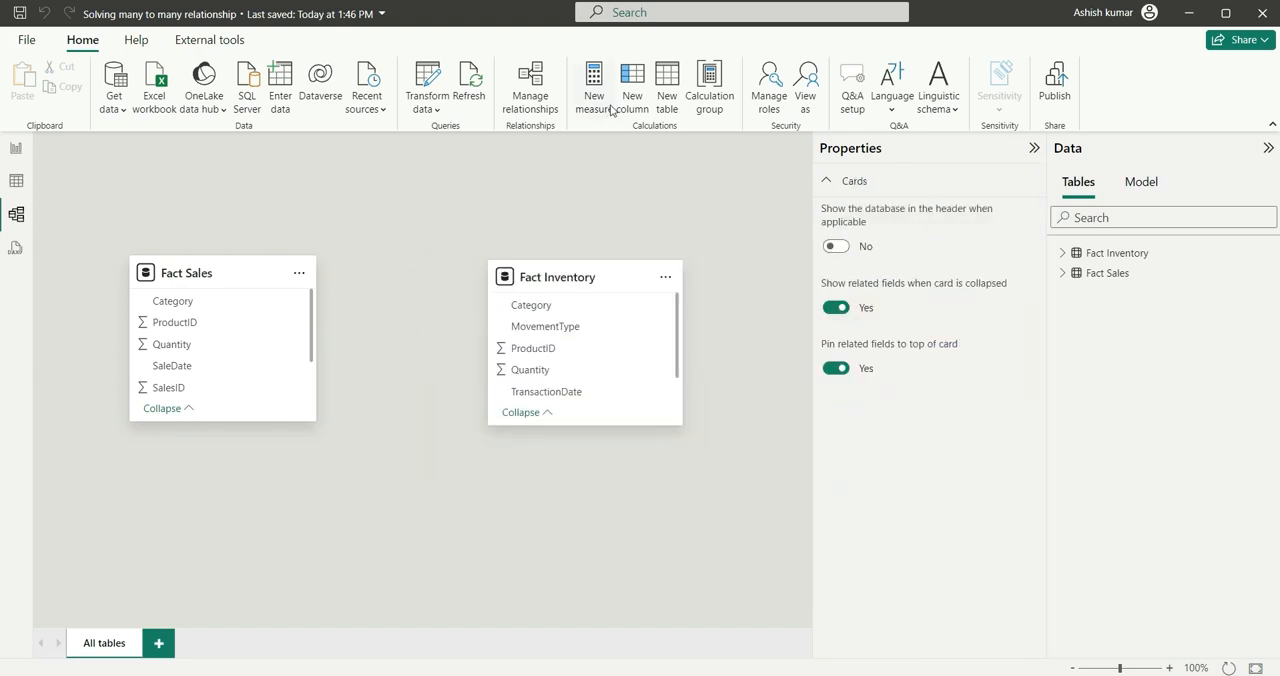
pyautogui.click(660, 82)
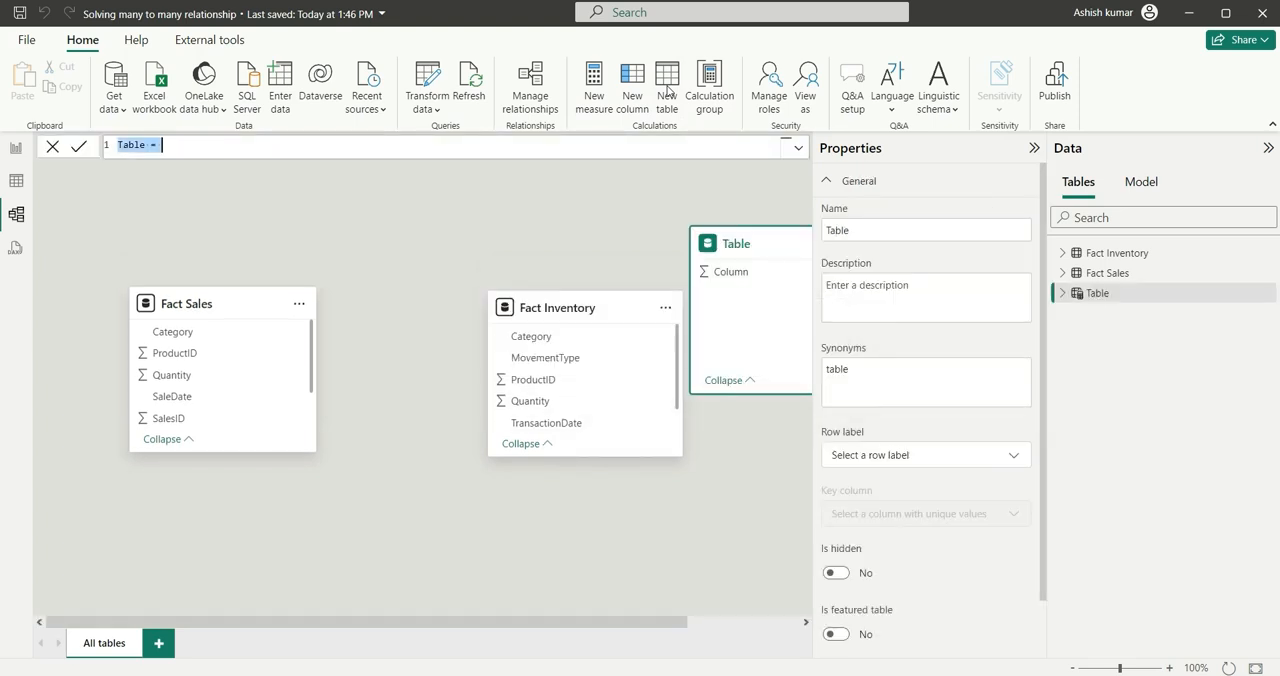
pyautogui.write('Category')
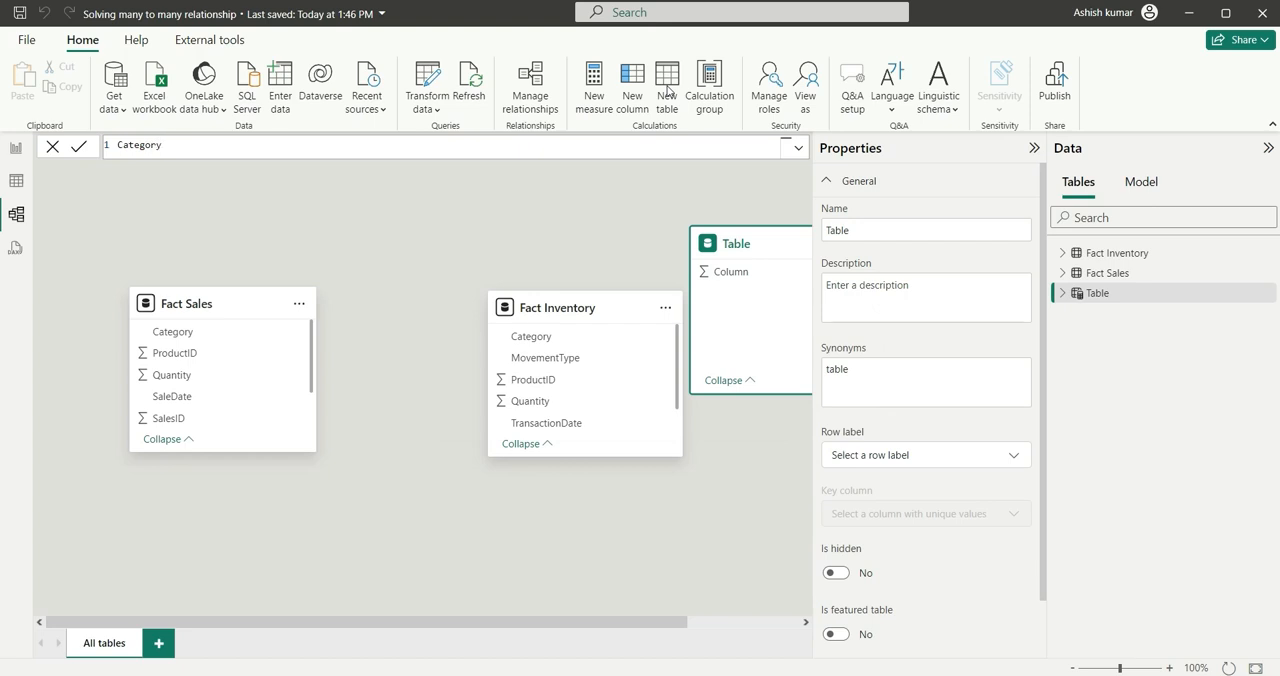
pyautogui.press('Enter')
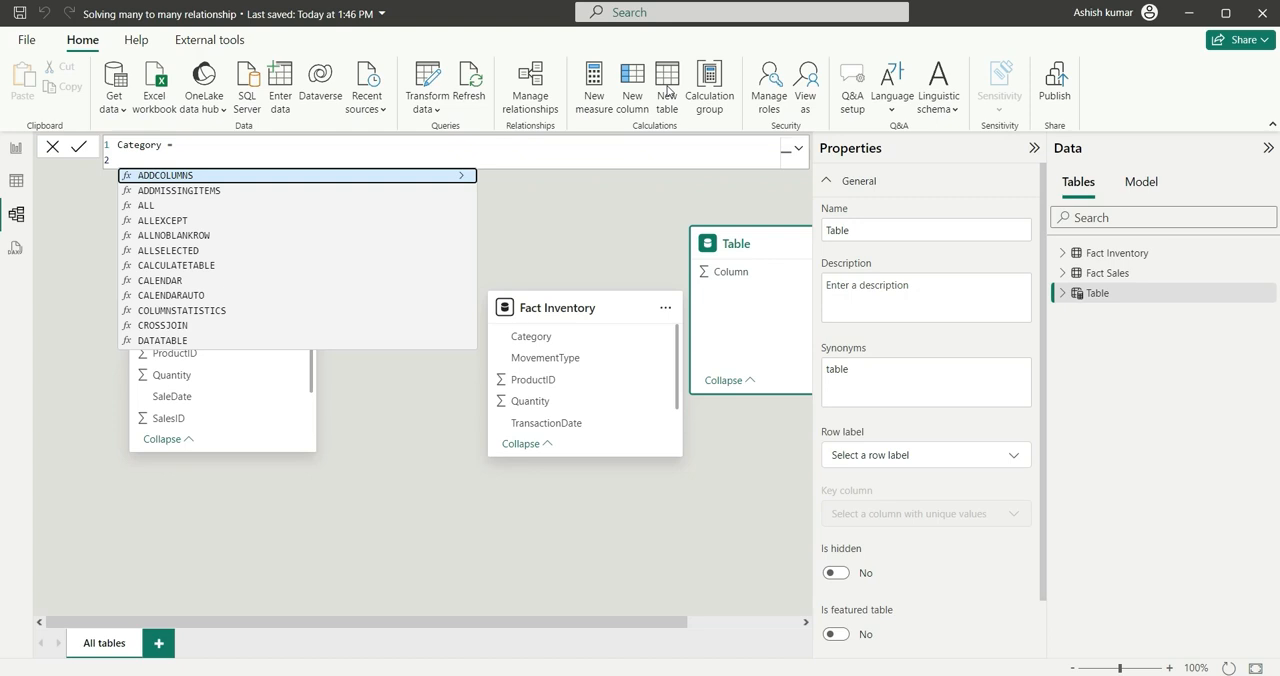
pyautogui.write('DISTINCT(')
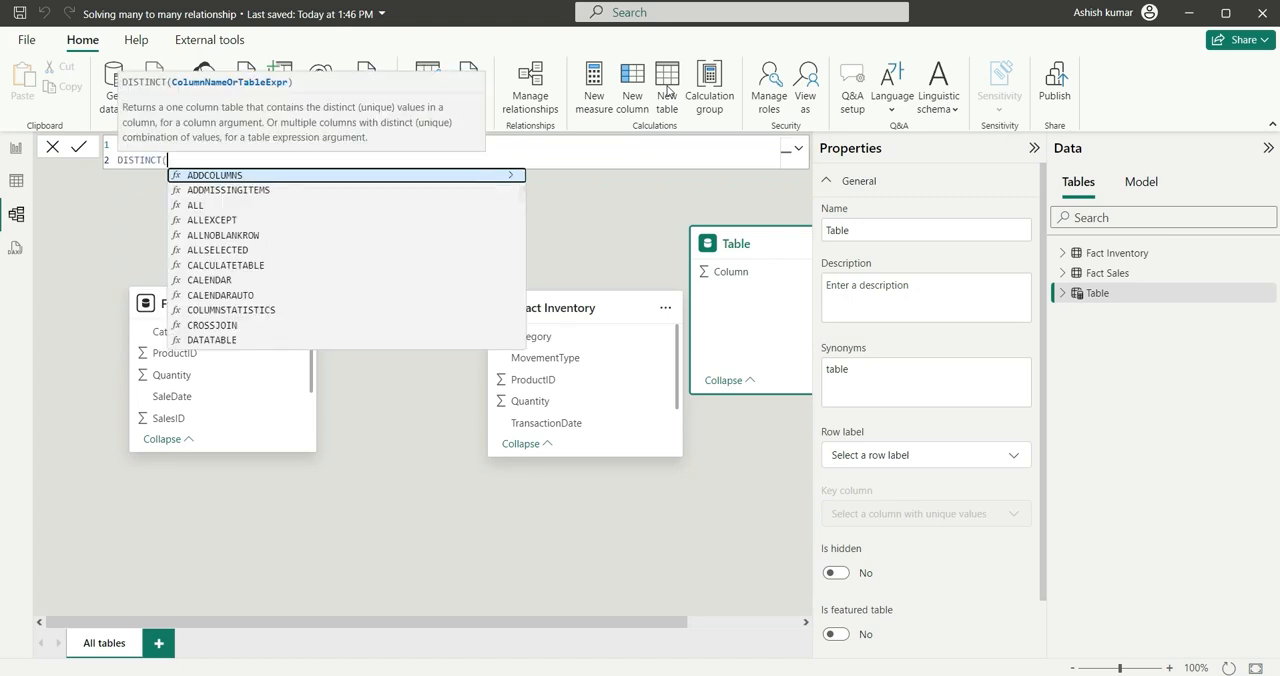
pyautogui.write('cate')
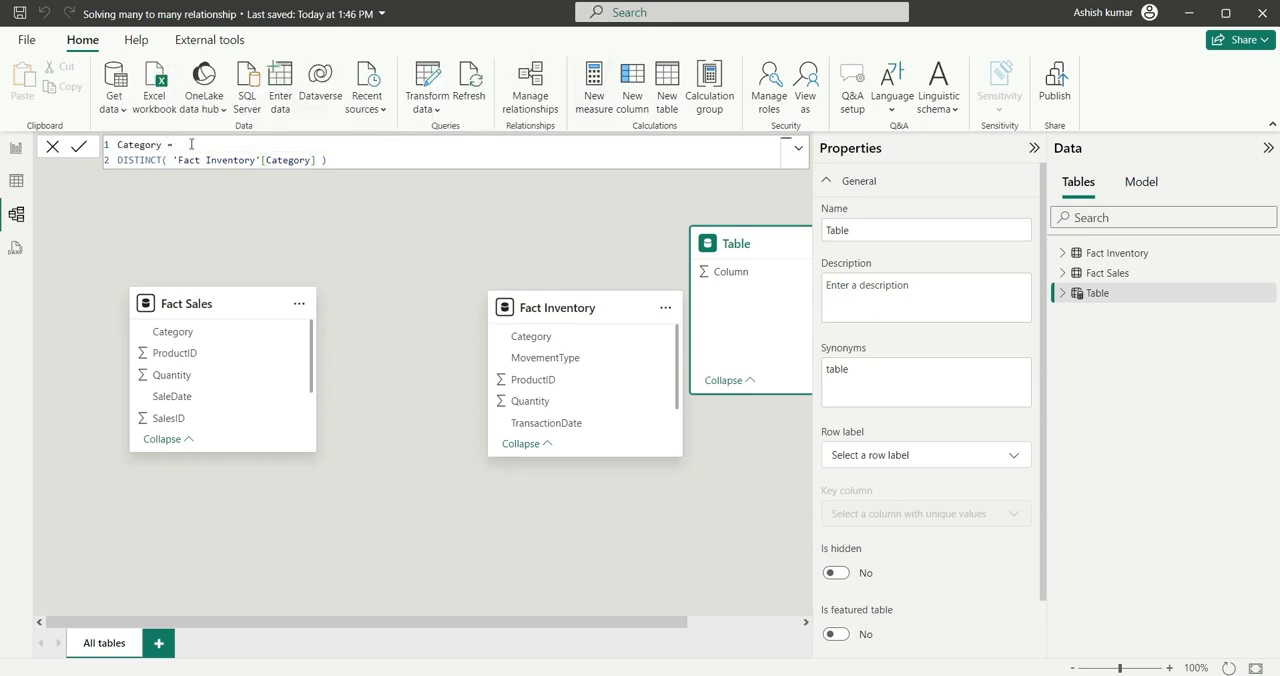
# Step: Extend the formula to UNION(DISTINCT('Fact Inventory'[Category]), DISTINCT('Fact Sales'[Category]))
pyautogui.write('uni')
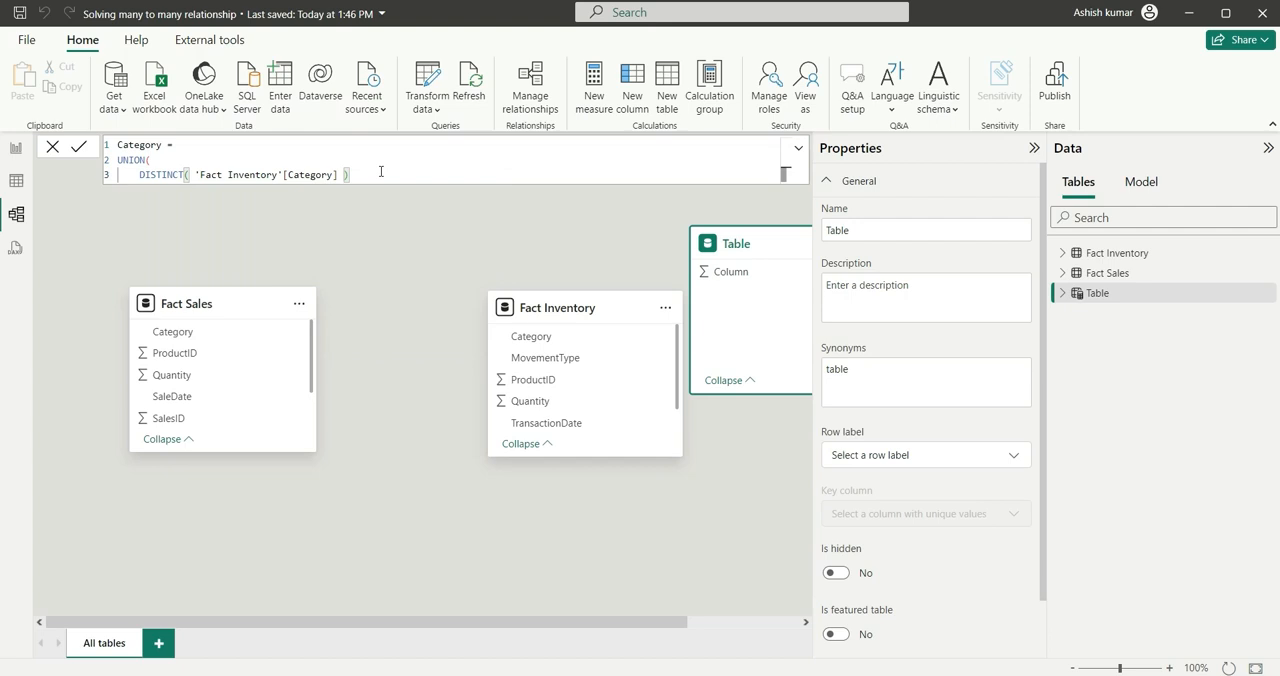
pyautogui.write('DISTINCT(')
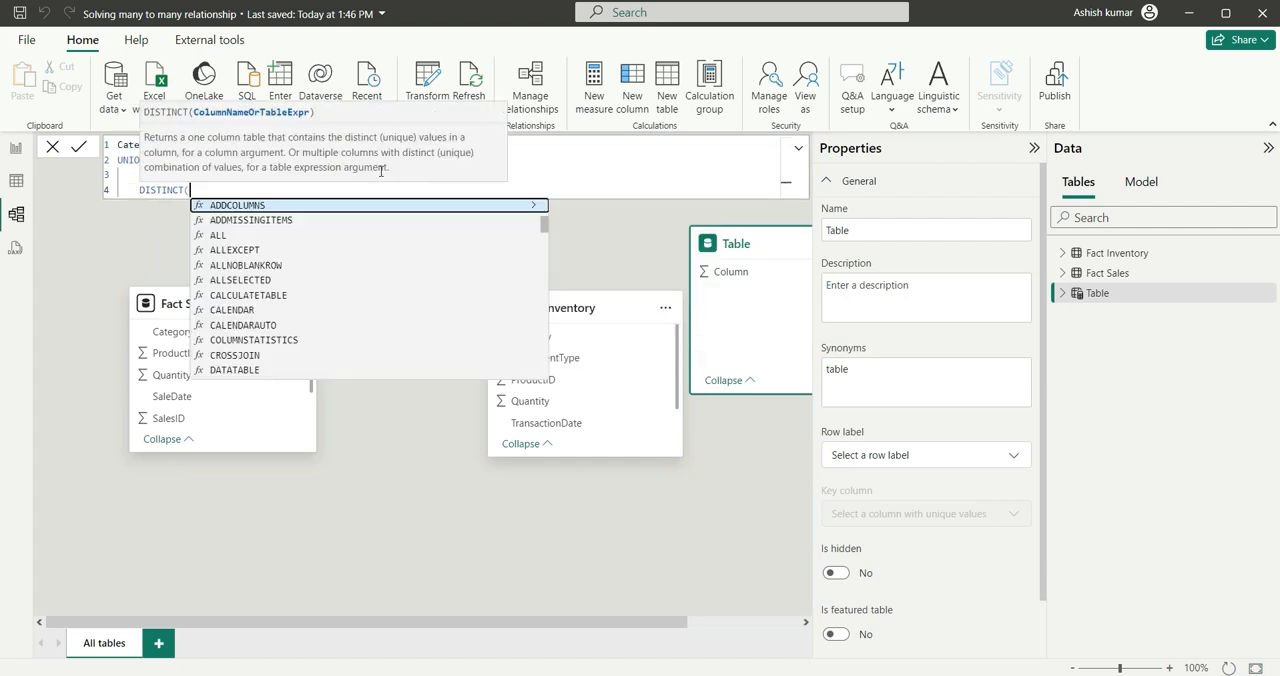
pyautogui.write('cat')
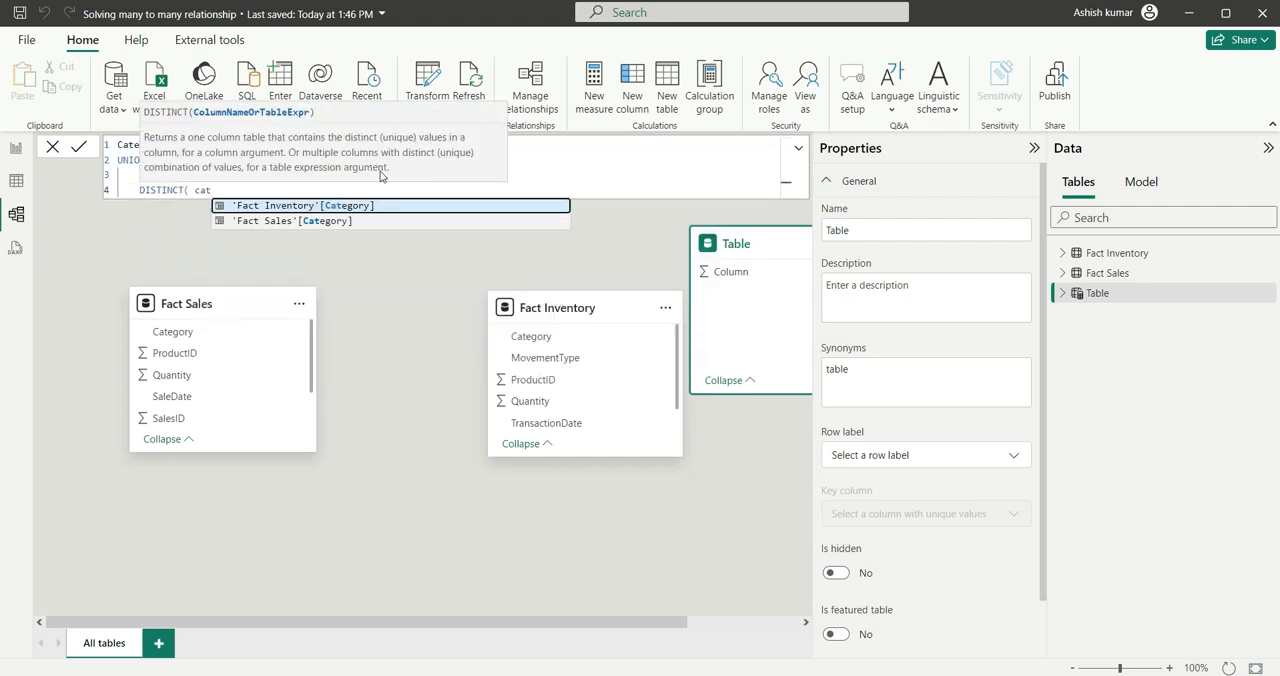
pyautogui.click(294, 220)
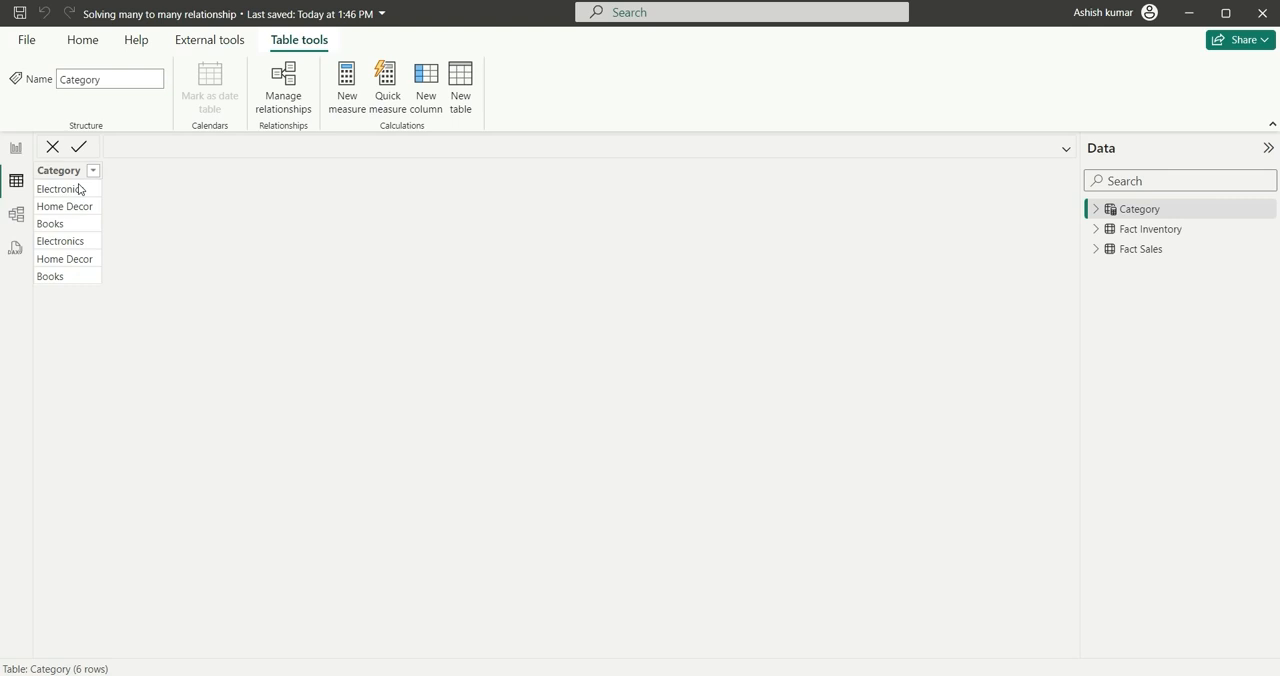
pyautogui.moveTo(88, 220)
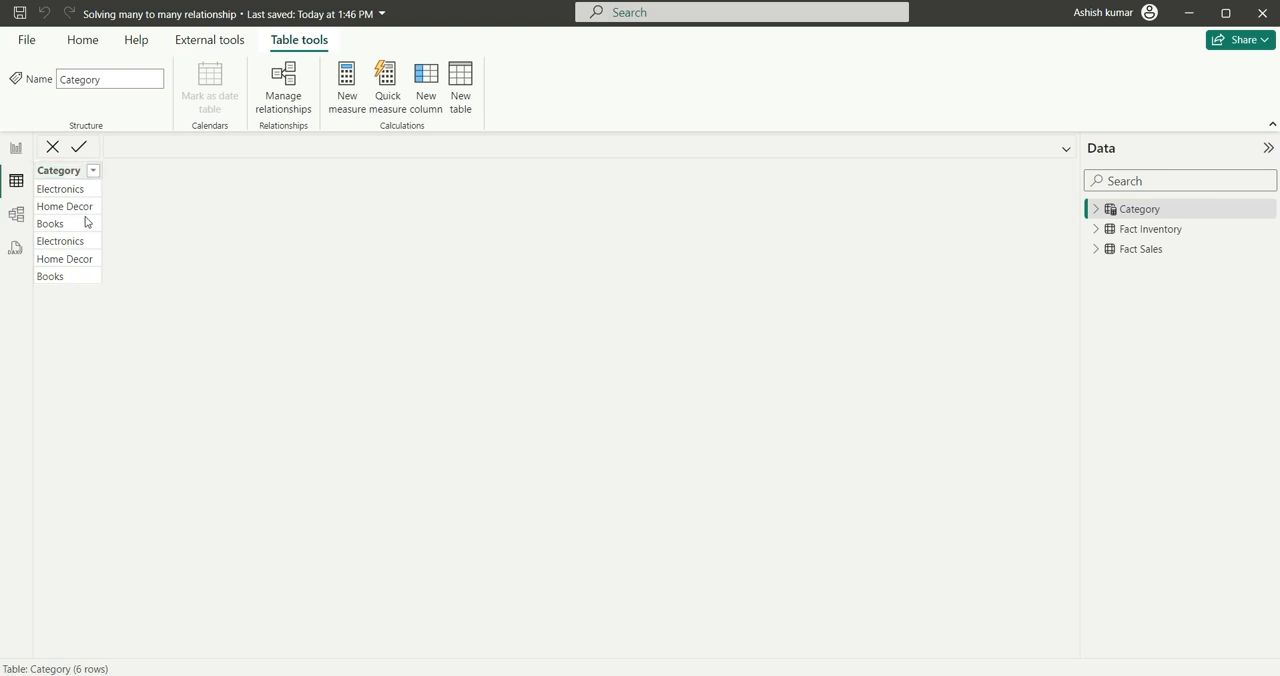
pyautogui.moveTo(124, 354)
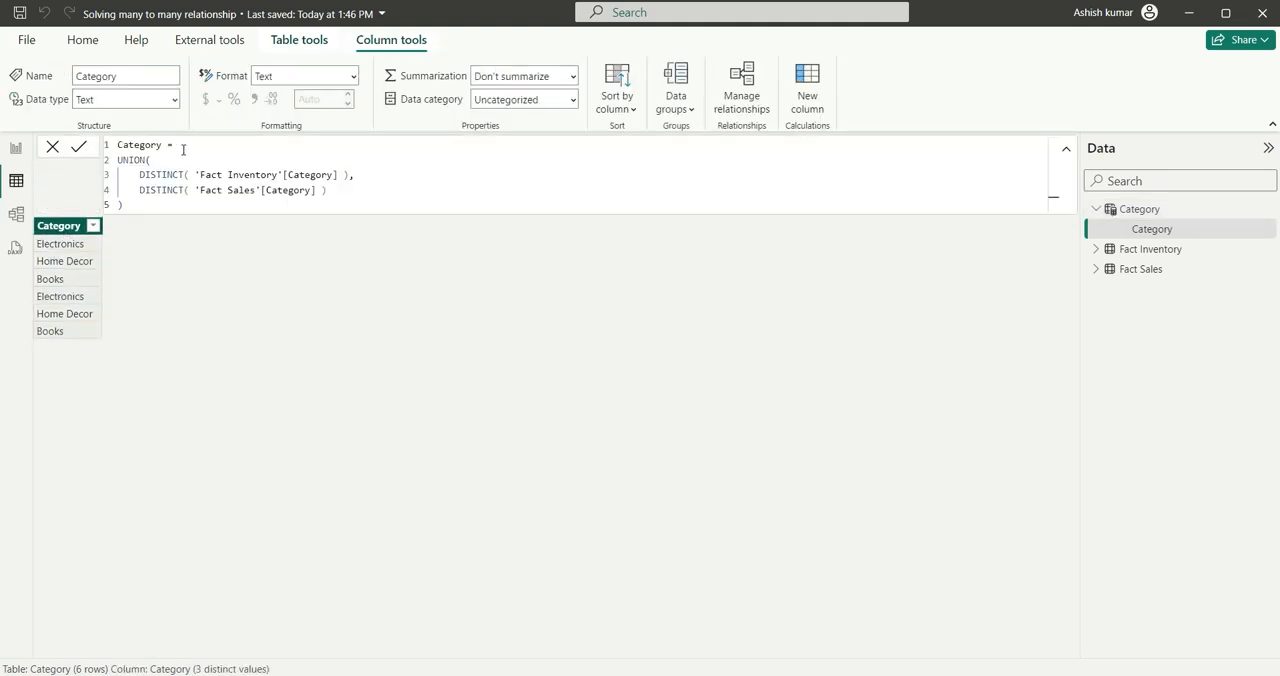
# Step: Wrap the UNION expression in an outer DISTINCT, leaving Electronics, Home Decor and Books
pyautogui.write('d')
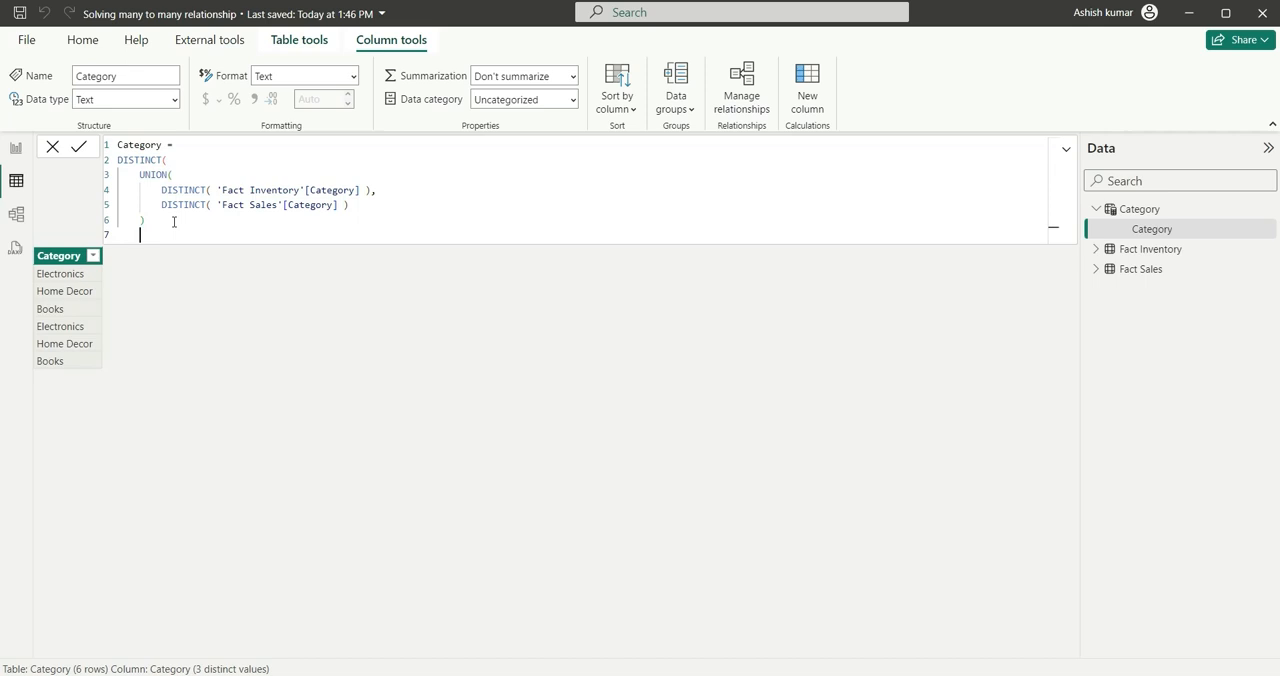
pyautogui.write(')')
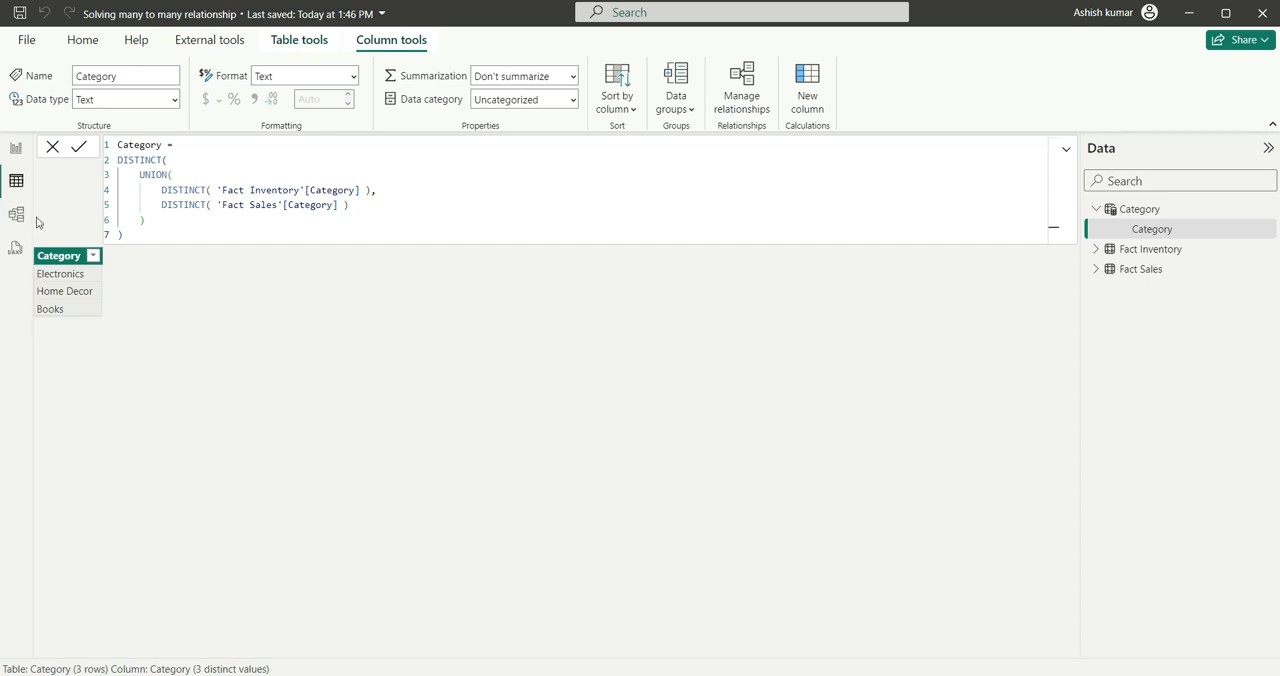
pyautogui.moveTo(16, 216)
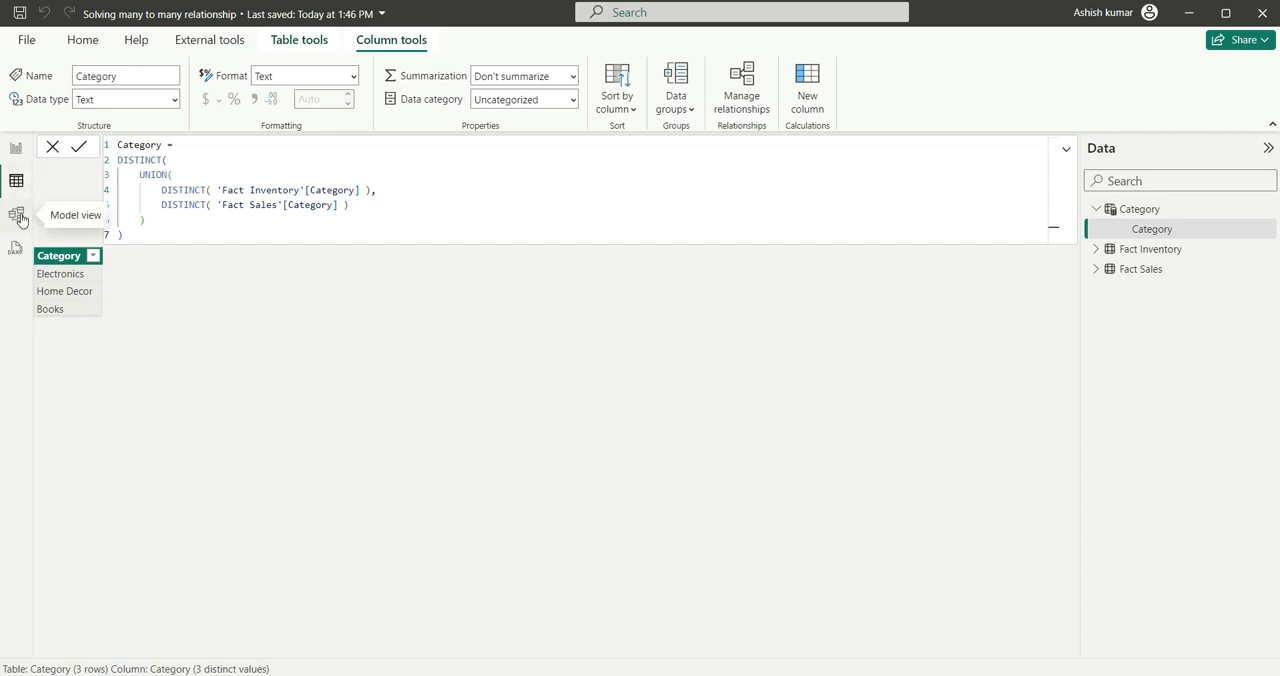
# Step: In Model view, relate Category[Category] one-to-many to Fact Sales and Fact Inventory
pyautogui.click(16, 214)
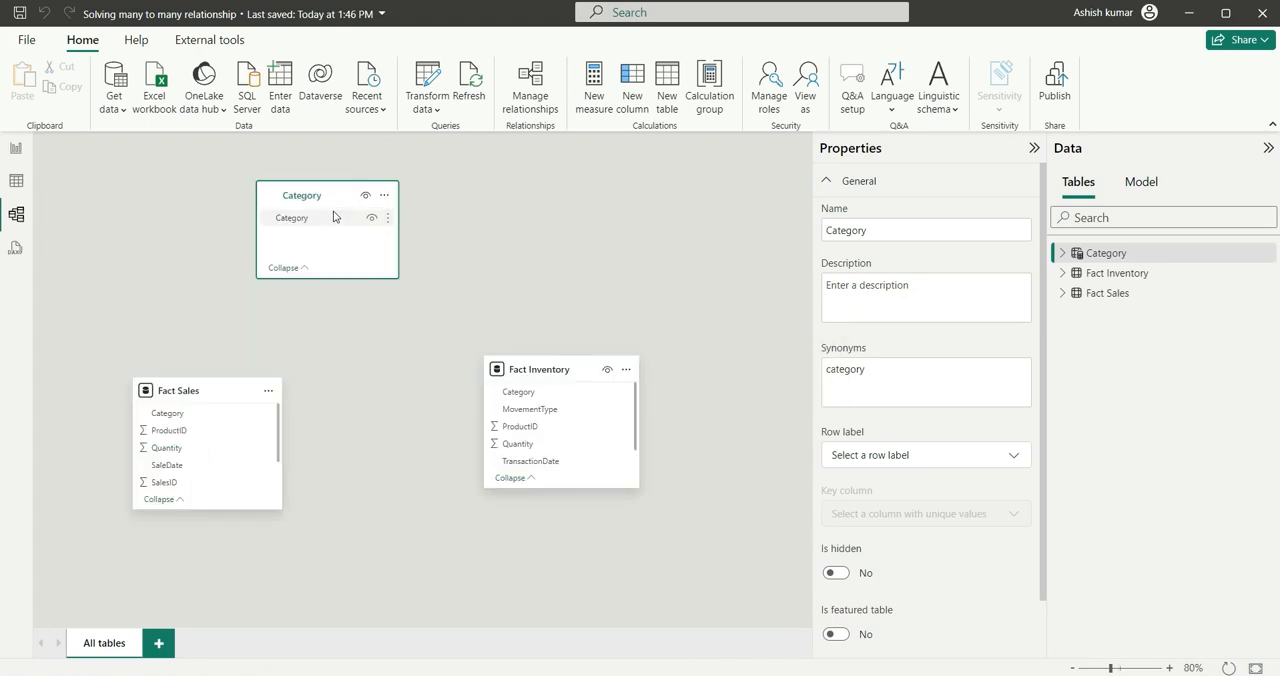
pyautogui.moveTo(292, 216); pyautogui.dragTo(184, 408)
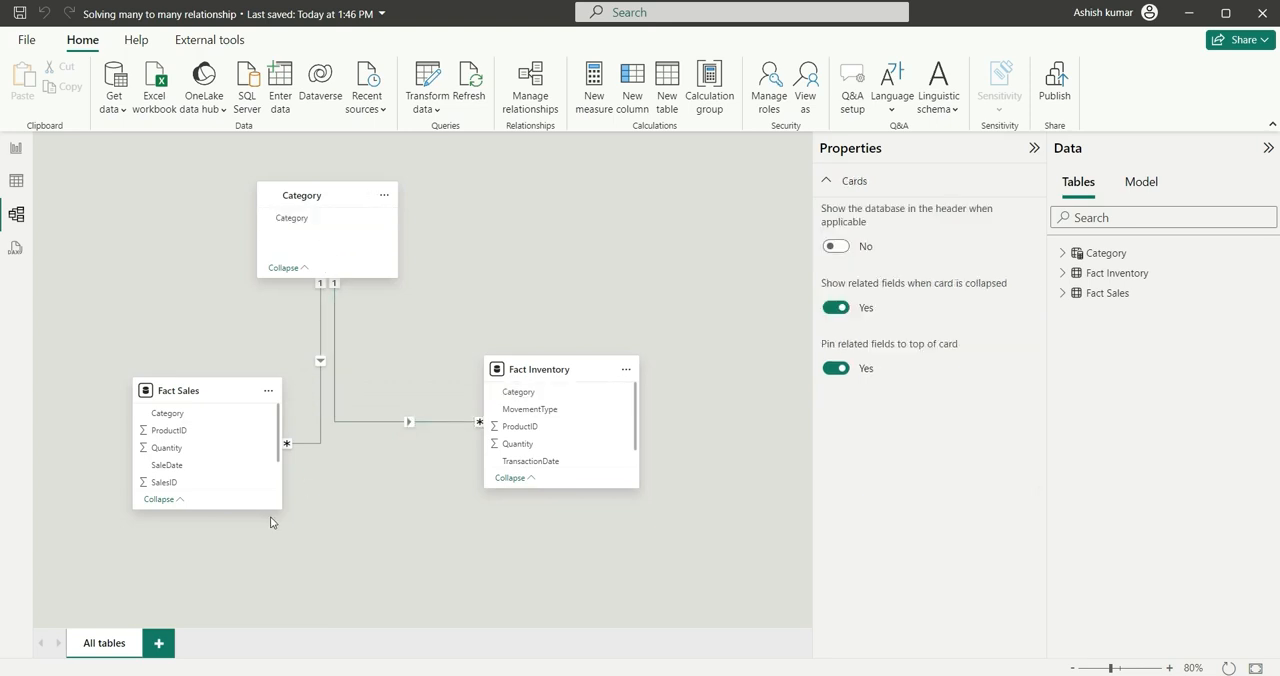
pyautogui.moveTo(504, 312)
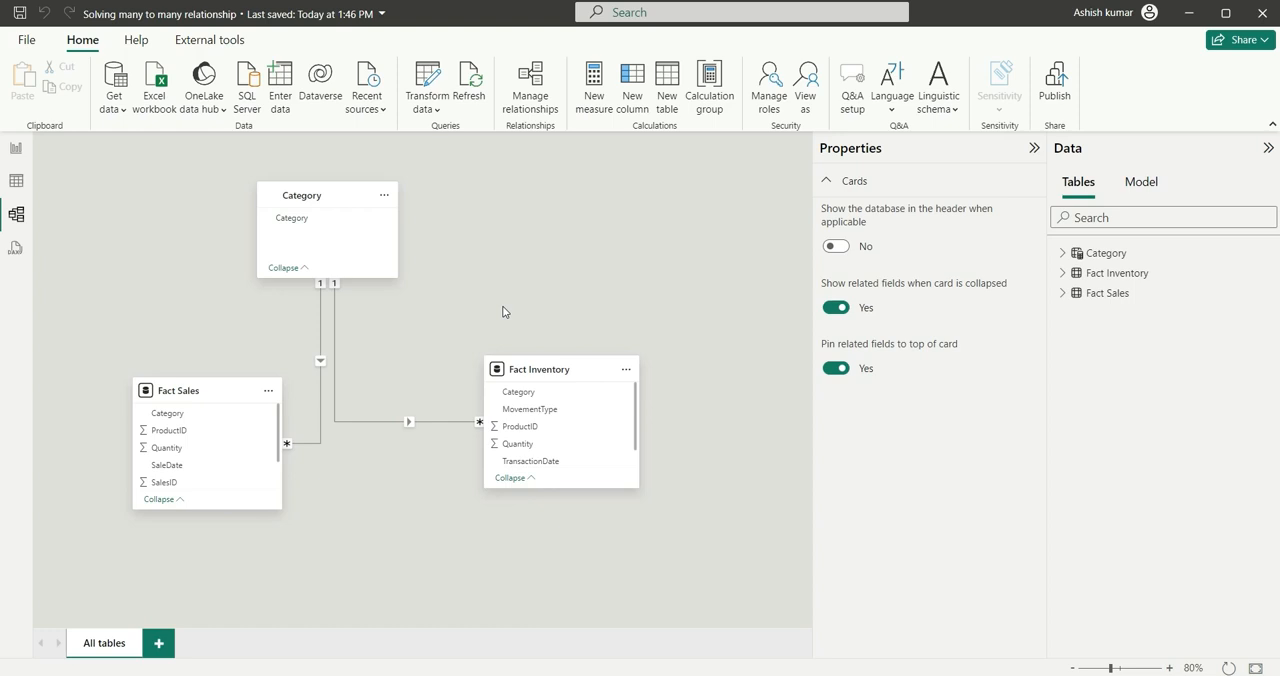
pyautogui.moveTo(16, 148)
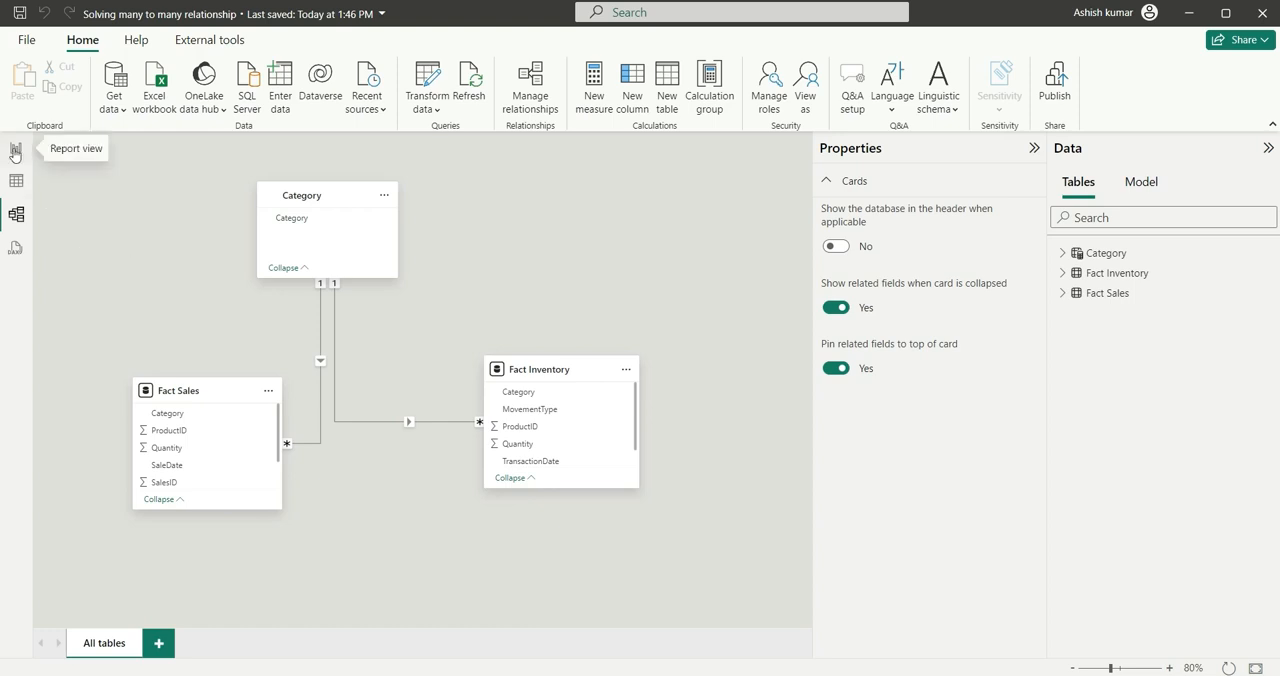
pyautogui.click(16, 148)
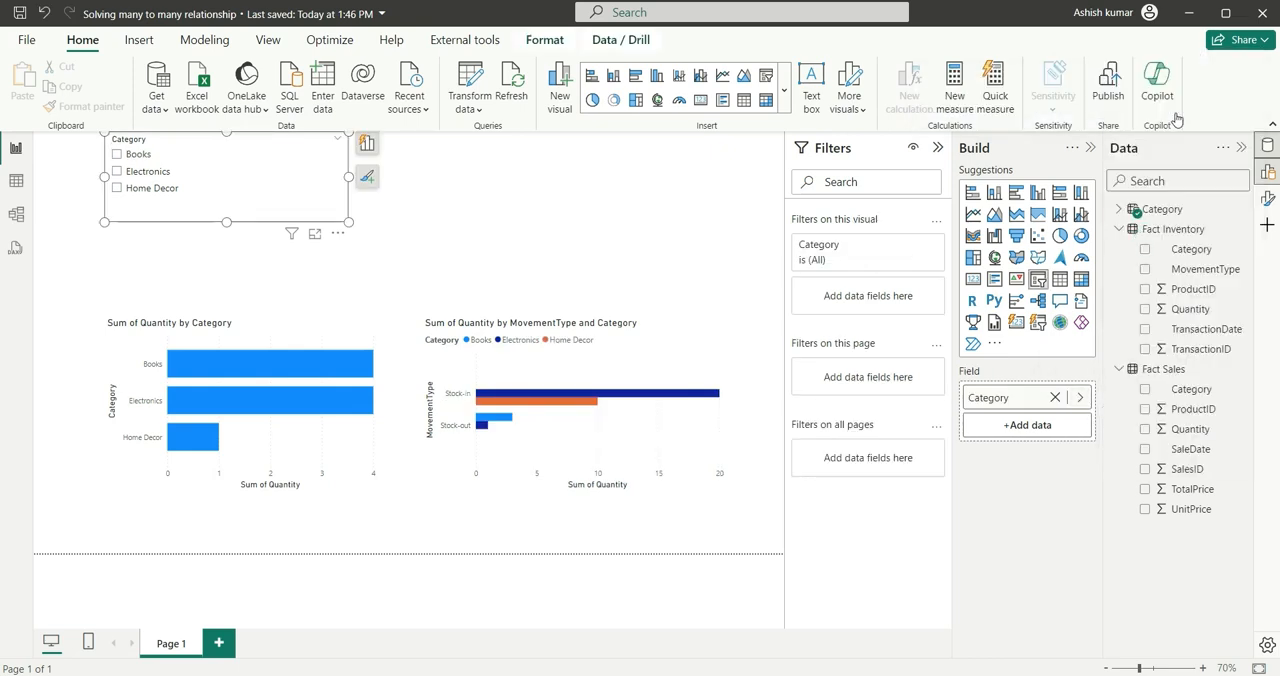
pyautogui.click(120, 154)
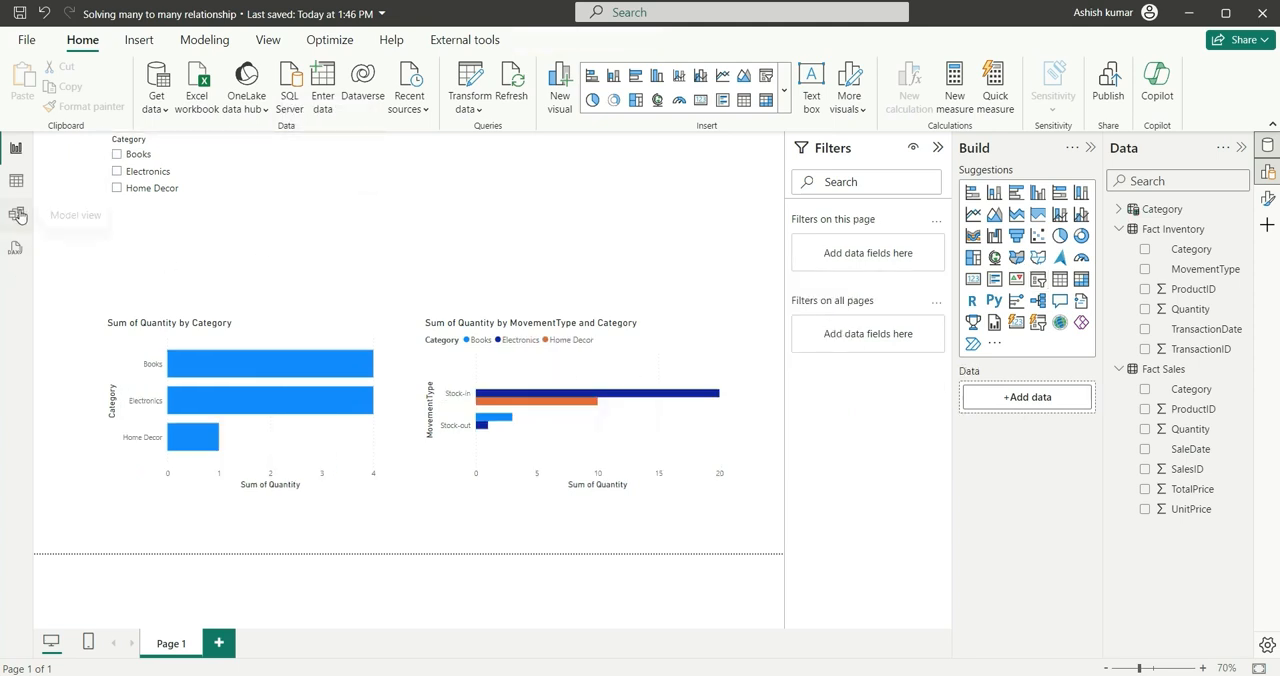
pyautogui.click(14, 216)
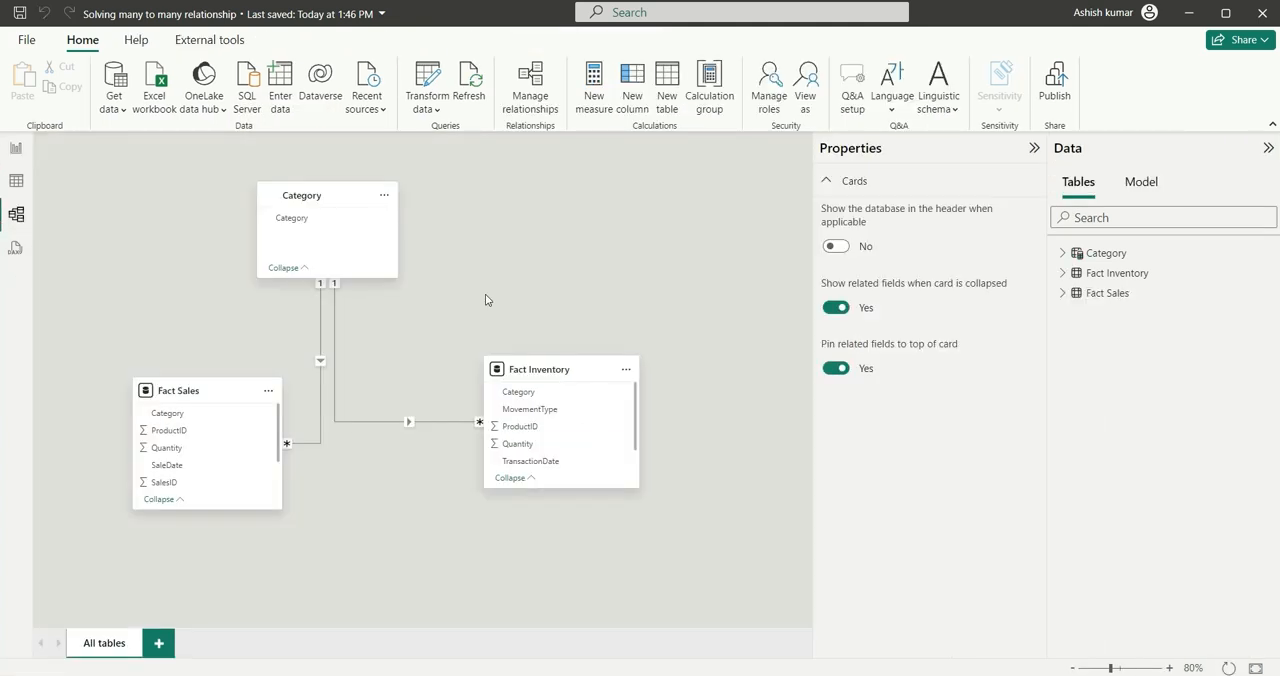